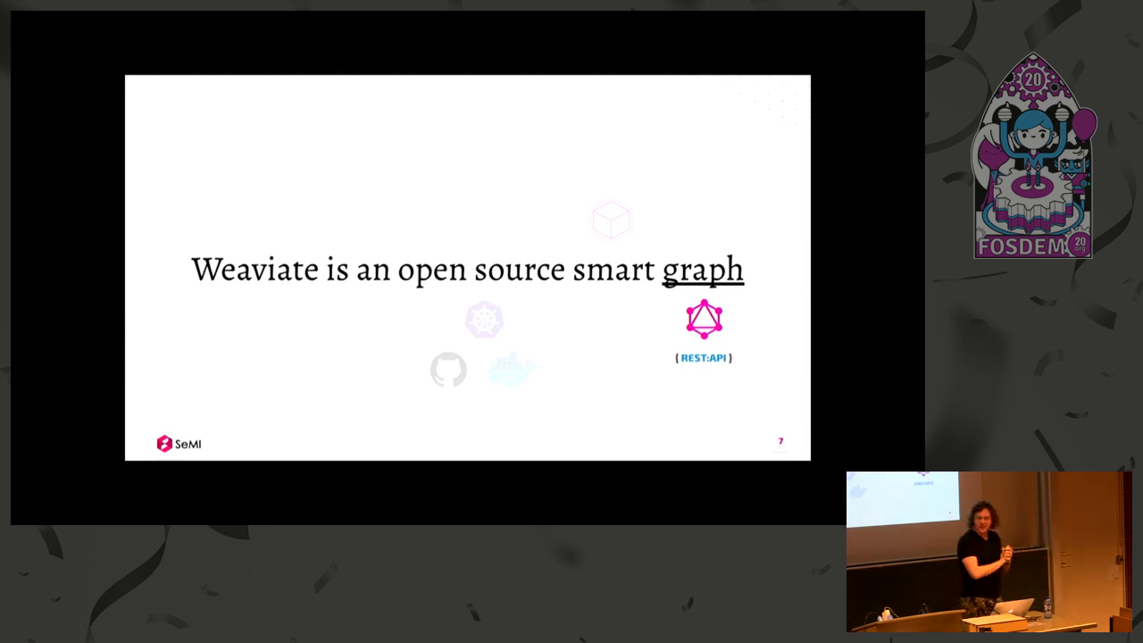
View the local Weaviate meta JSON at localhost:8080/v1/meta with contextionary version and word count
key("right")
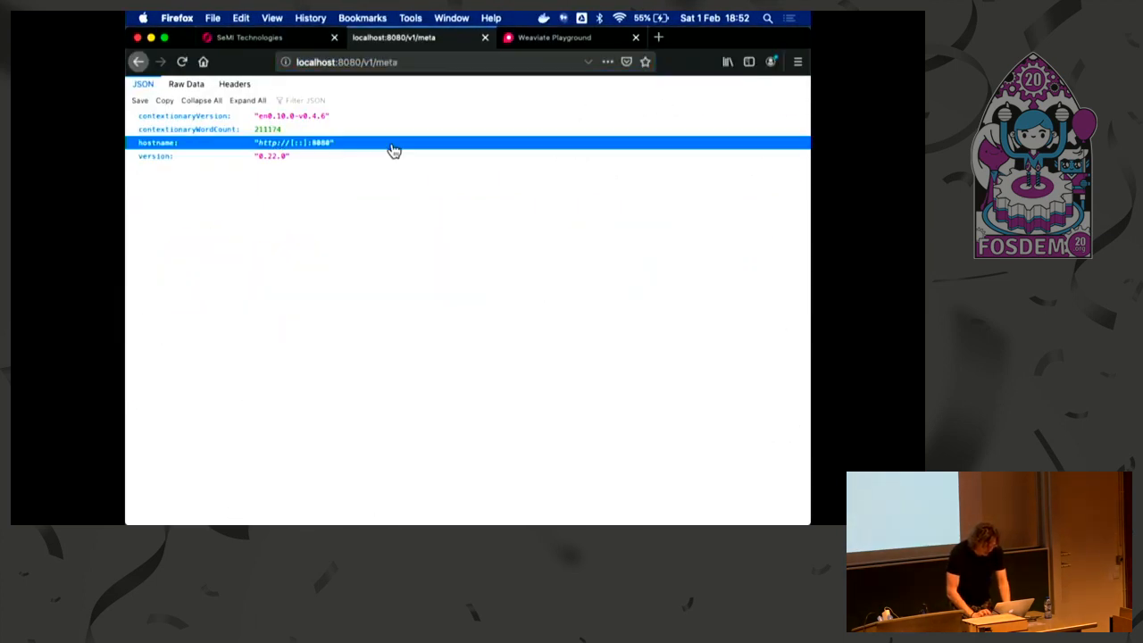
mouse_move(259, 38)
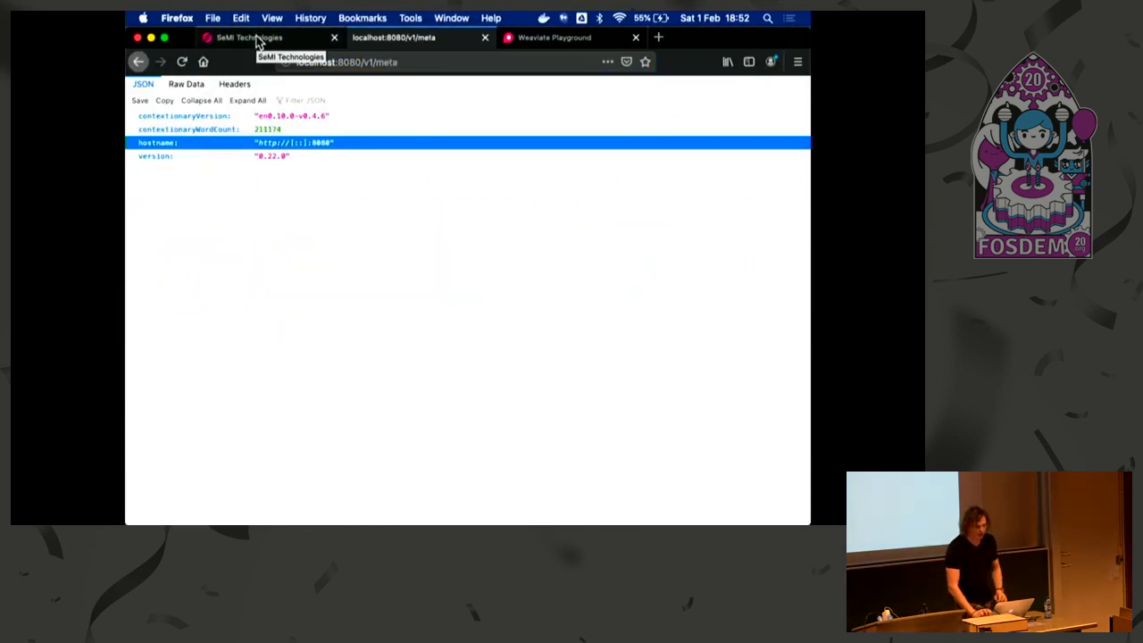
Go to the SeMI Technologies site's Weaviate documentation section
left_click(259, 37)
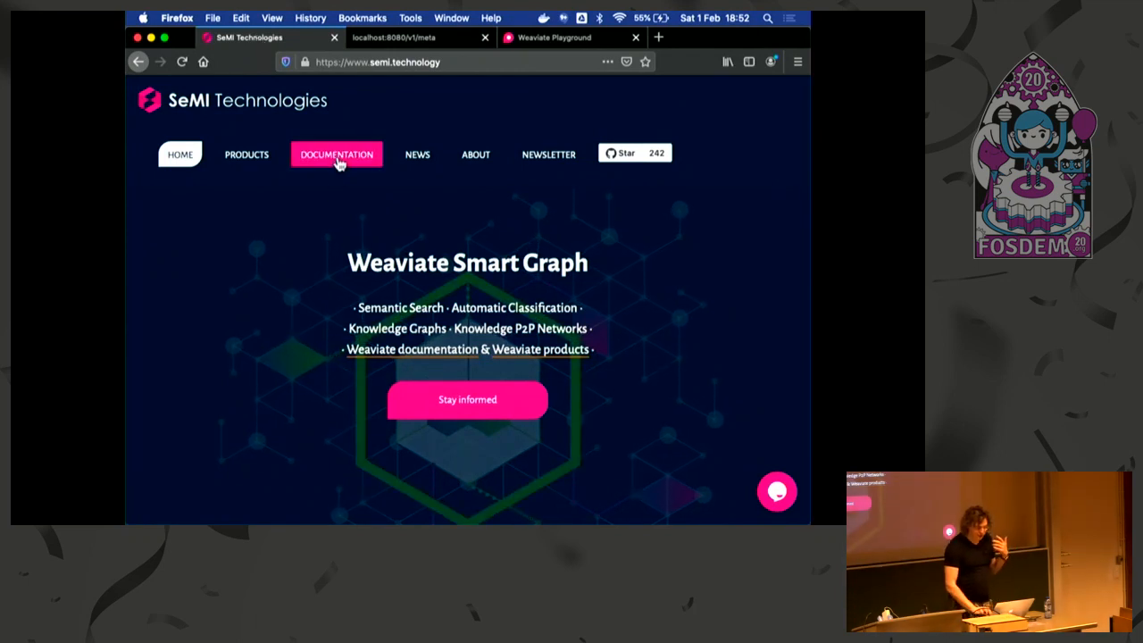
left_click(335, 153)
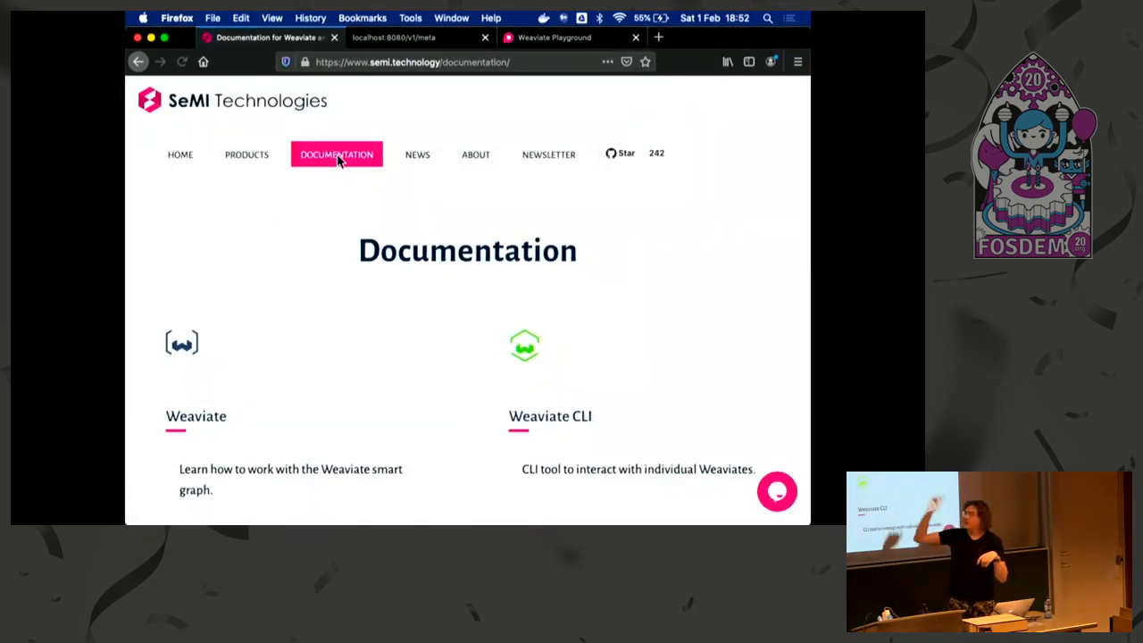
left_click(196, 414)
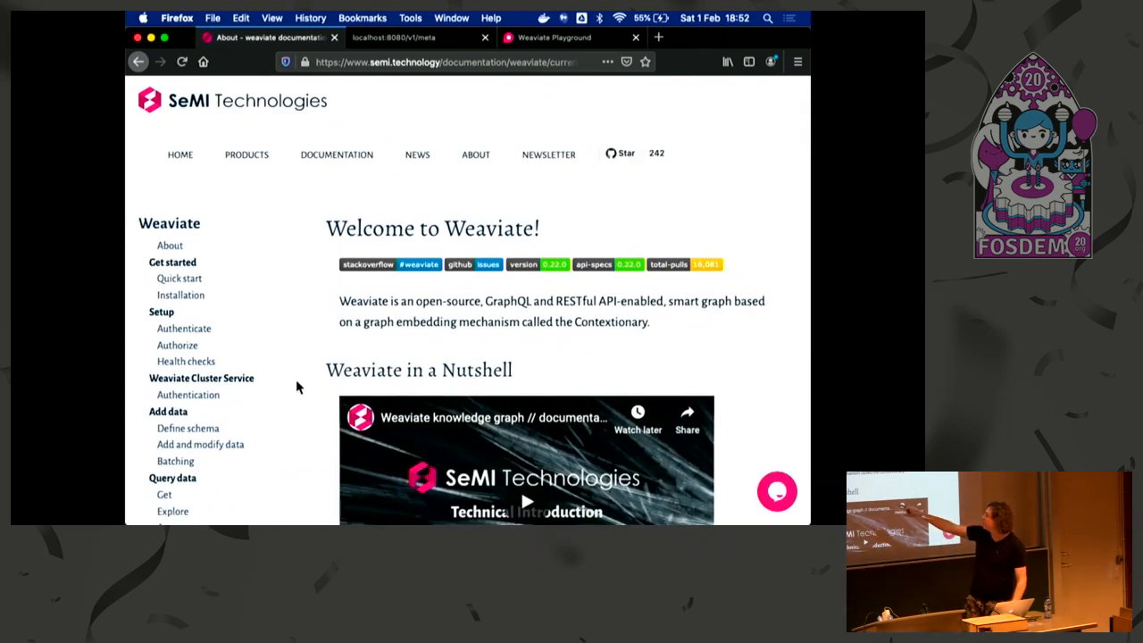
mouse_move(182, 295)
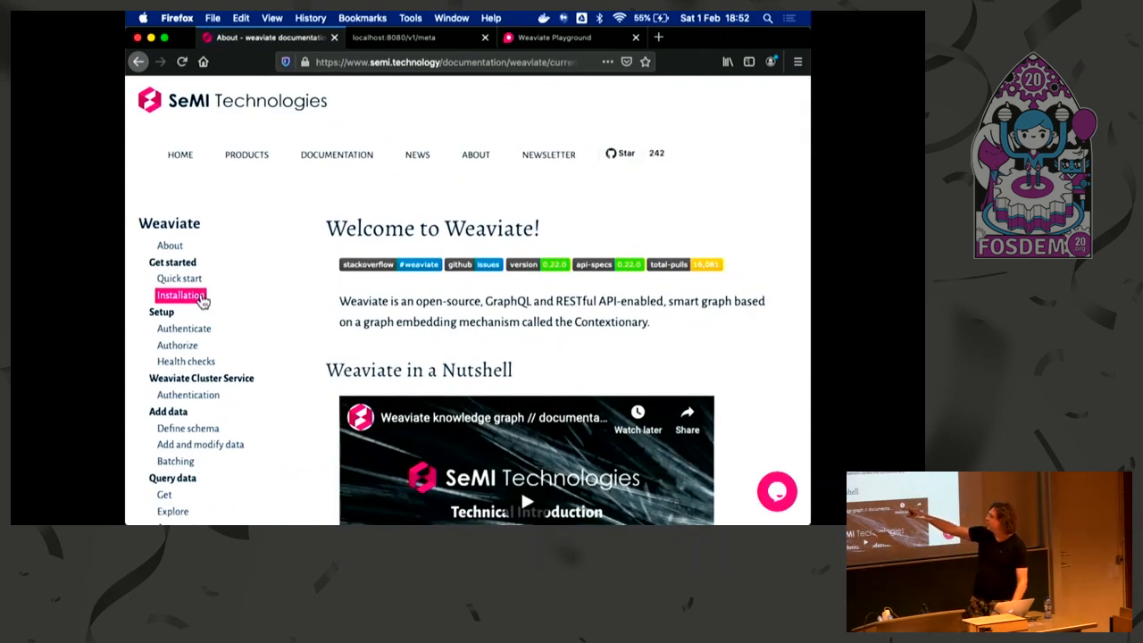
Open the News Publications dataset page, then return to the local meta endpoint tab
scroll("down", 3)
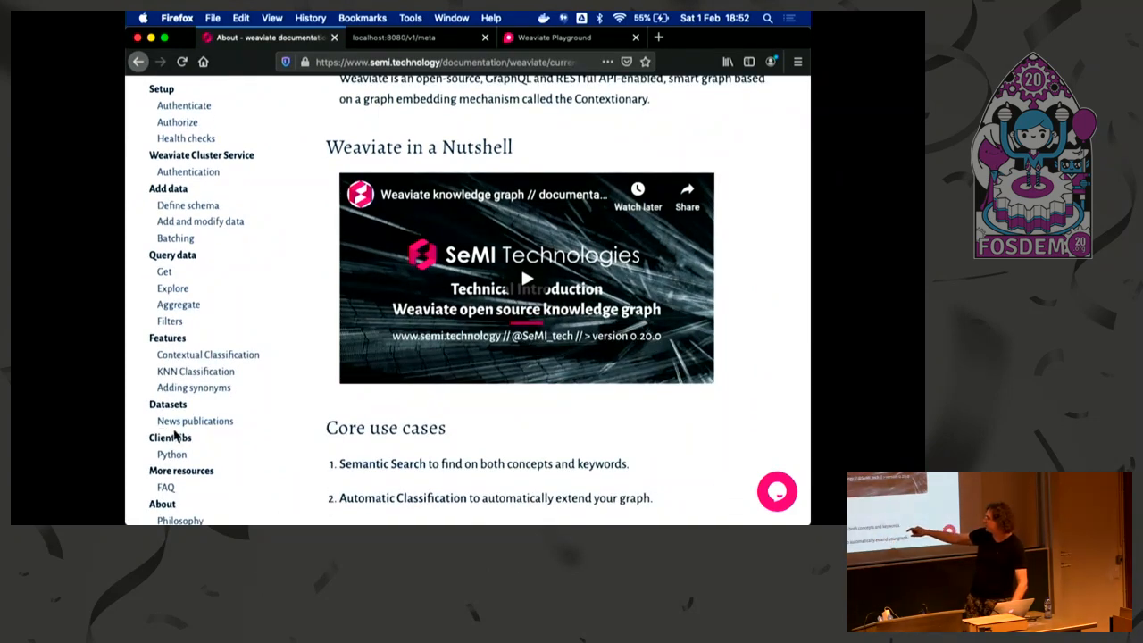
left_click(194, 422)
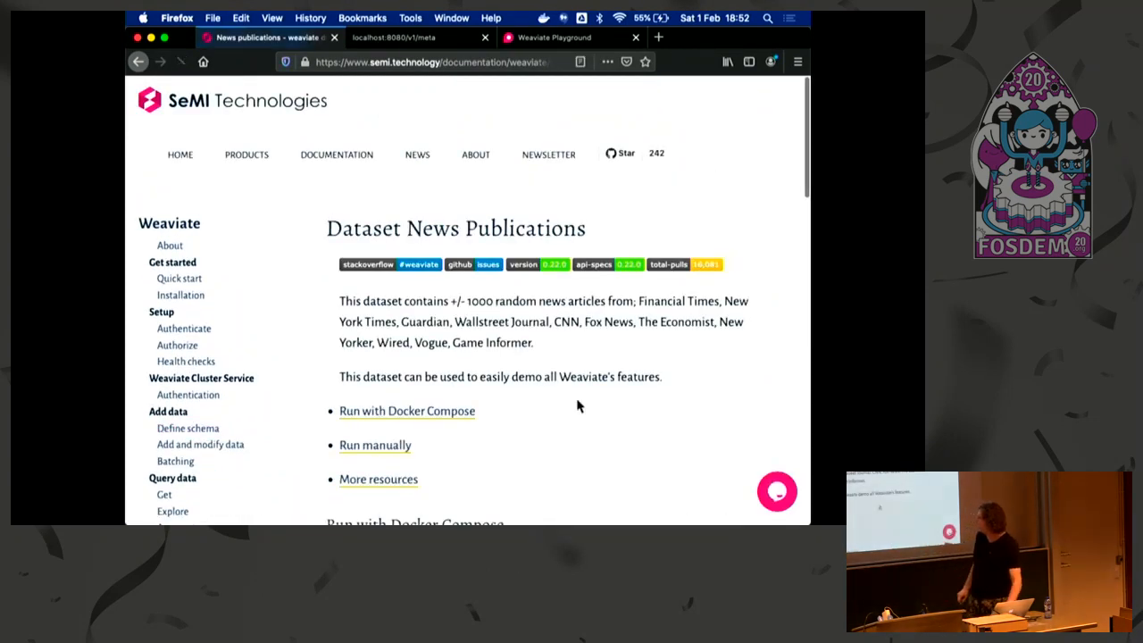
double_click(407, 411)
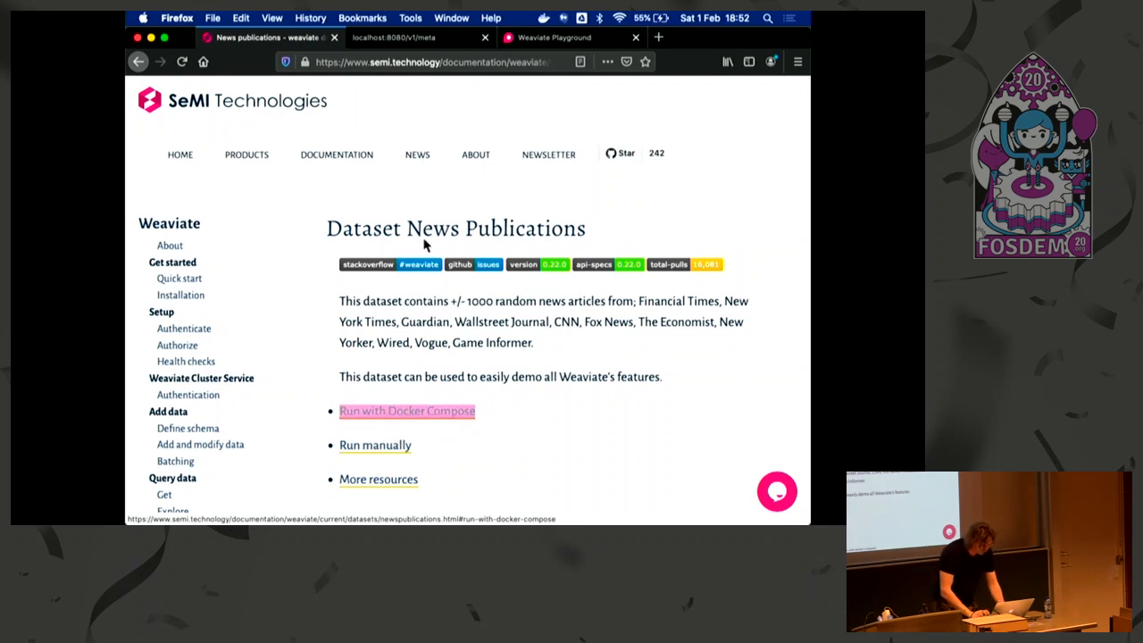
left_click(393, 37)
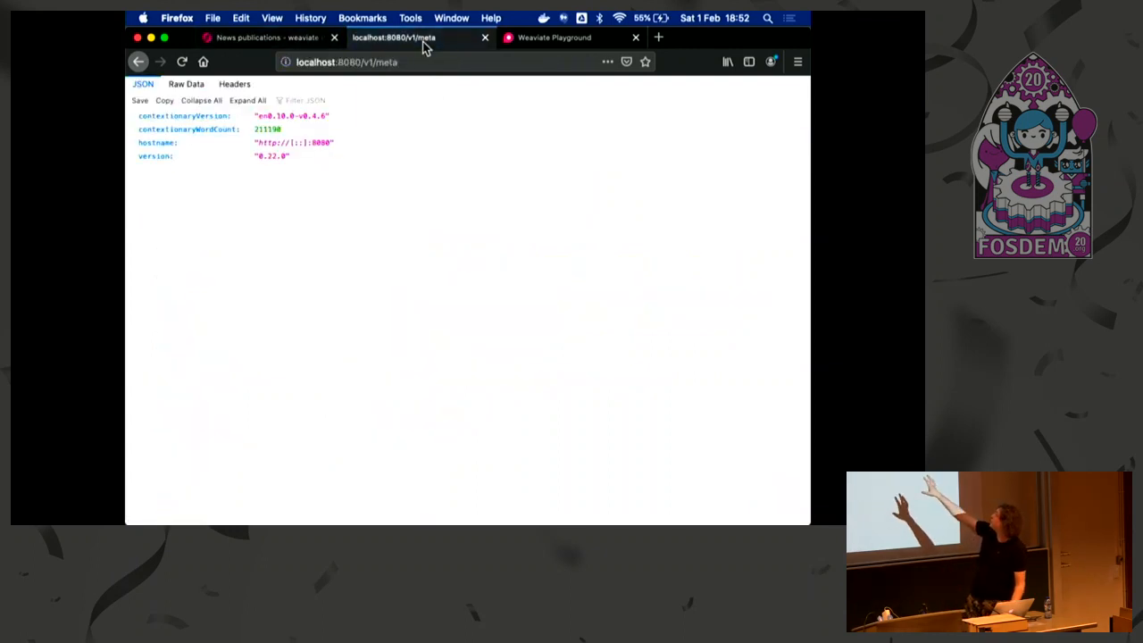
Load /v1/schema and /v1/things on localhost, then switch to the Weaviate Playground tab
left_click(402, 60)
type("sche")
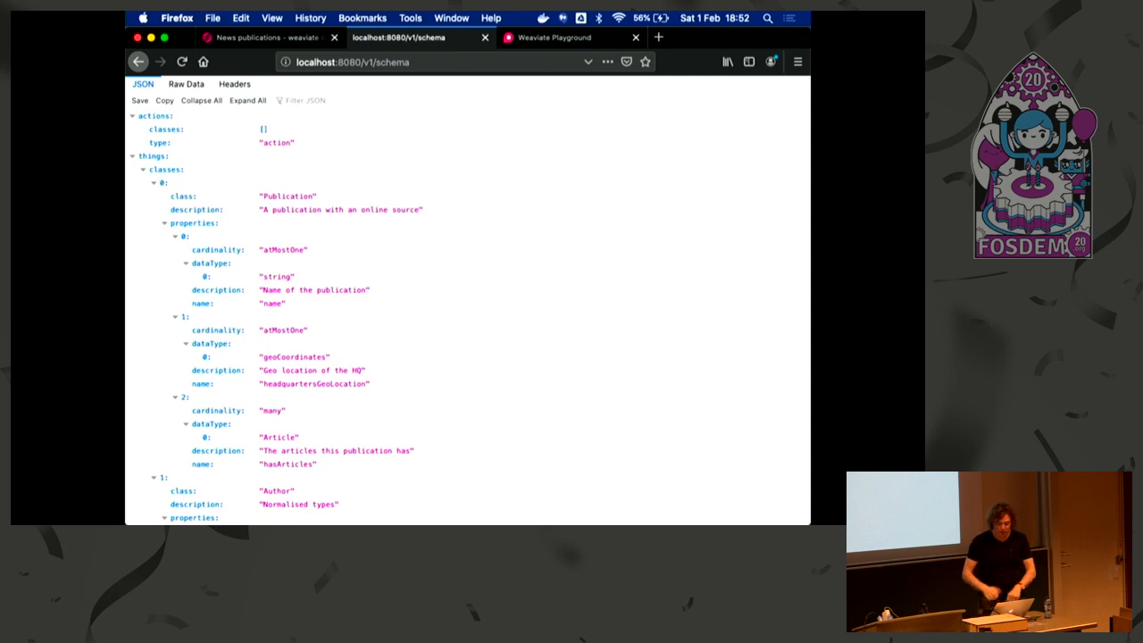
left_click(402, 61)
type("thing")
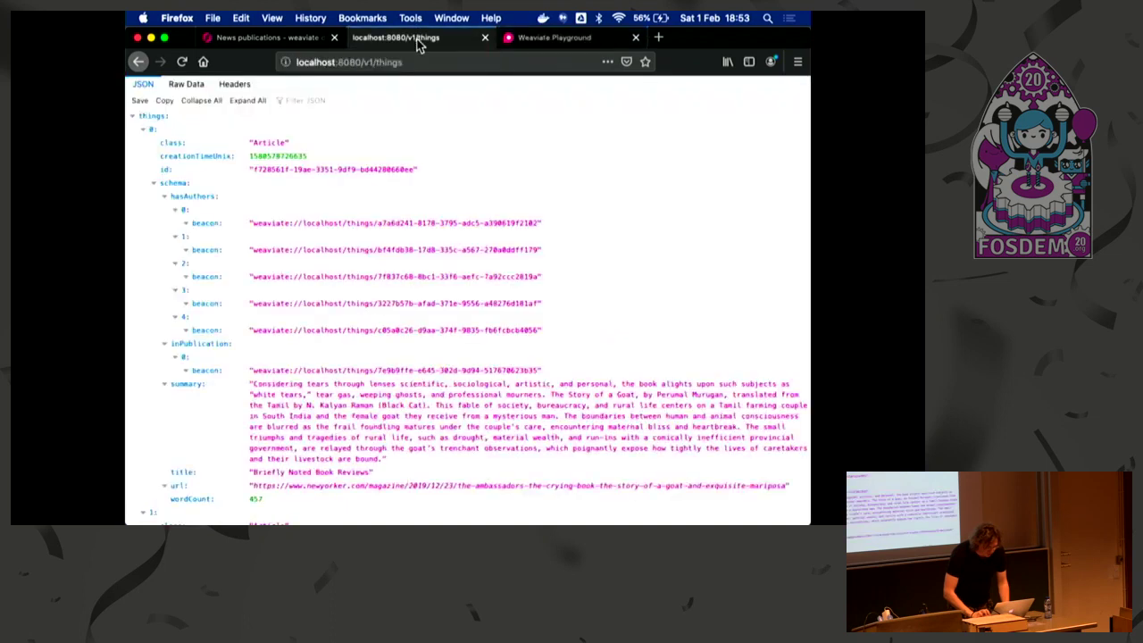
left_click(554, 37)
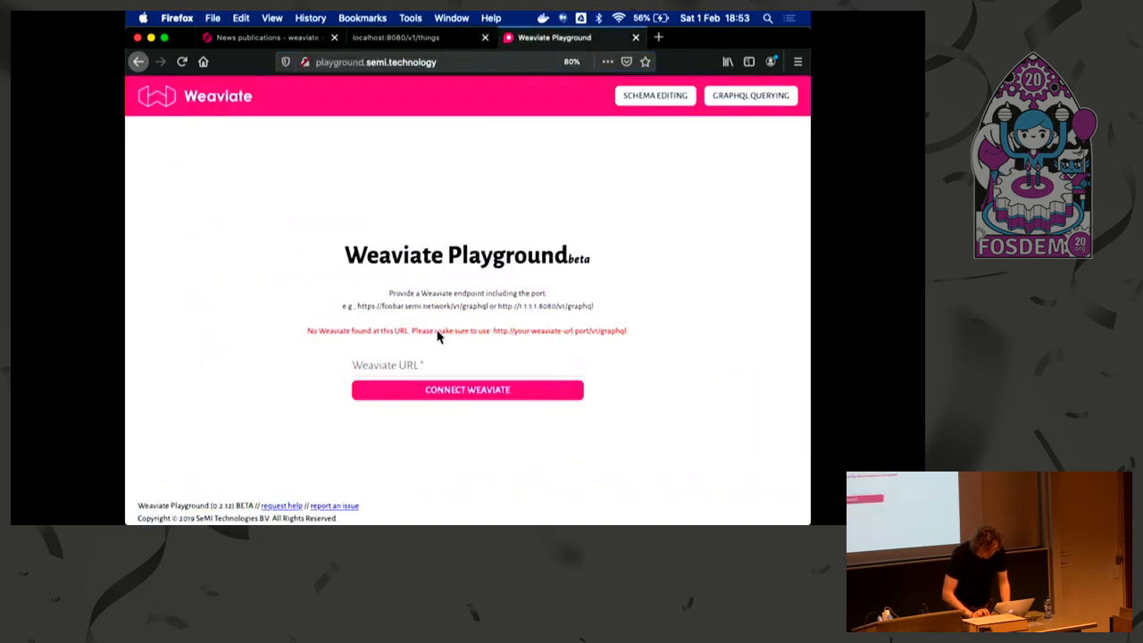
type("http://localhost:8080/v1/")
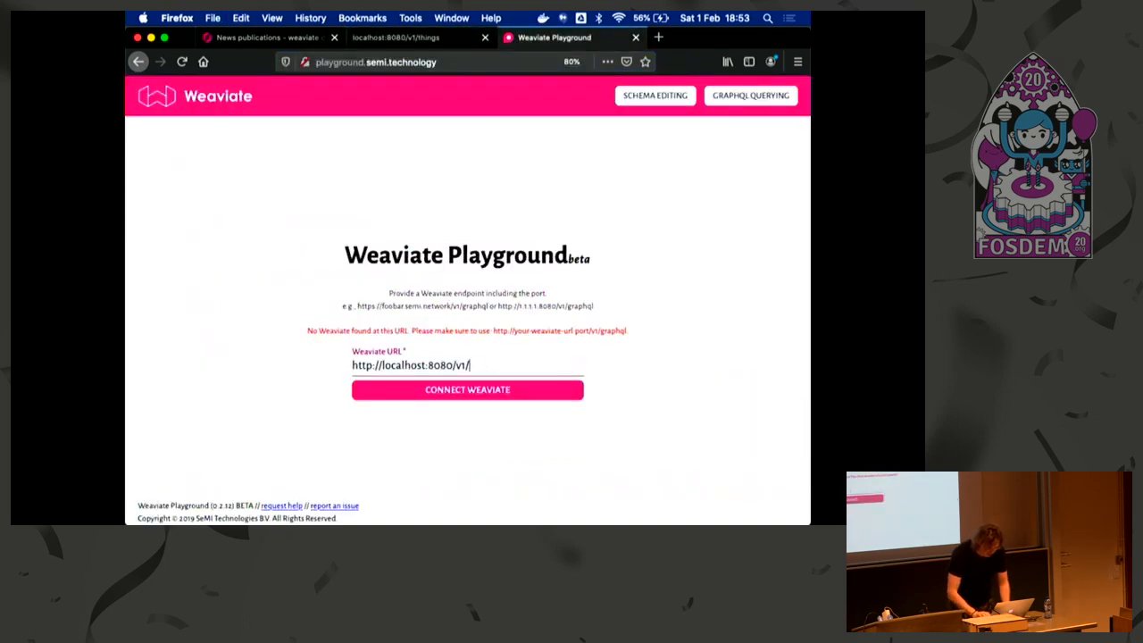
type("graphql")
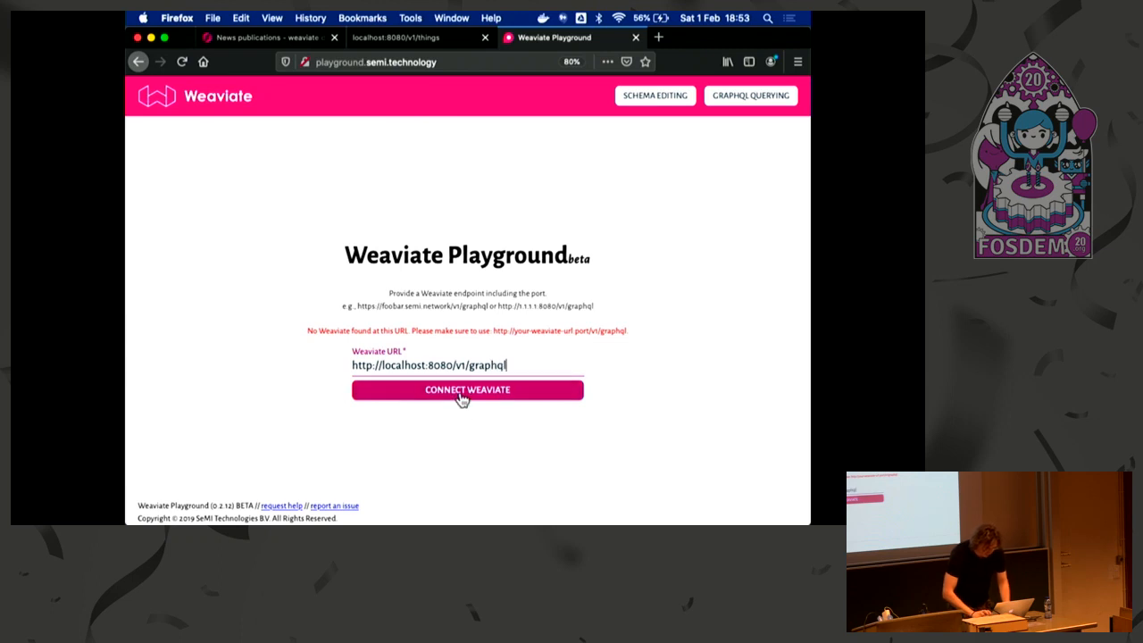
left_click(468, 389)
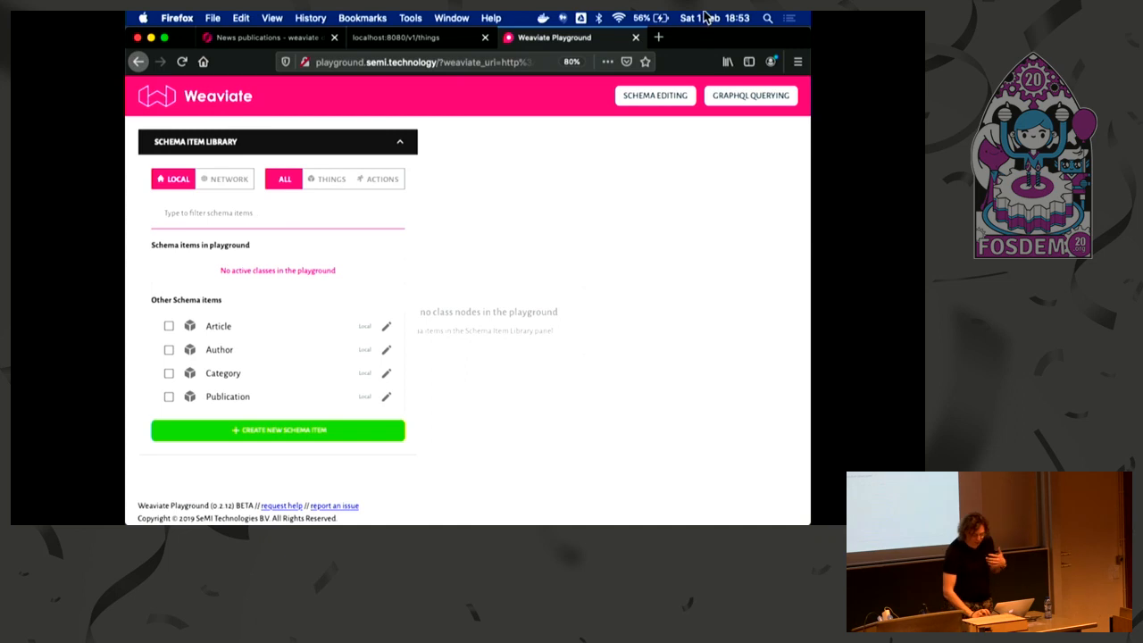
left_click(750, 97)
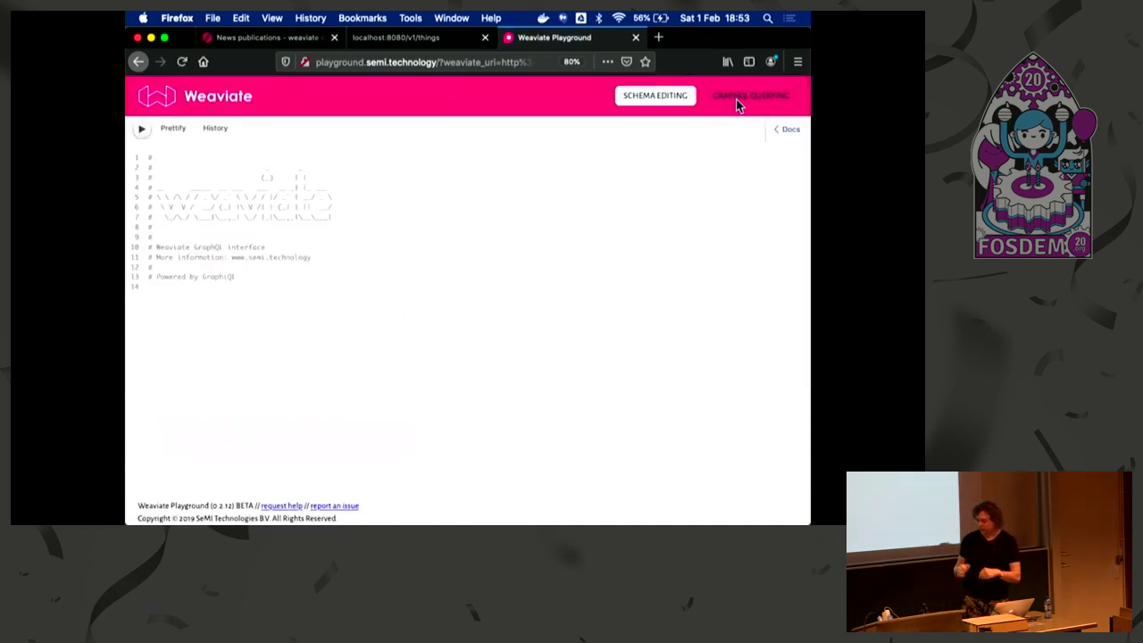
Run Get{Things{Publication{name}}} to list publication names, then start an (explore:{ }) filter
left_click(751, 97)
type("Get")
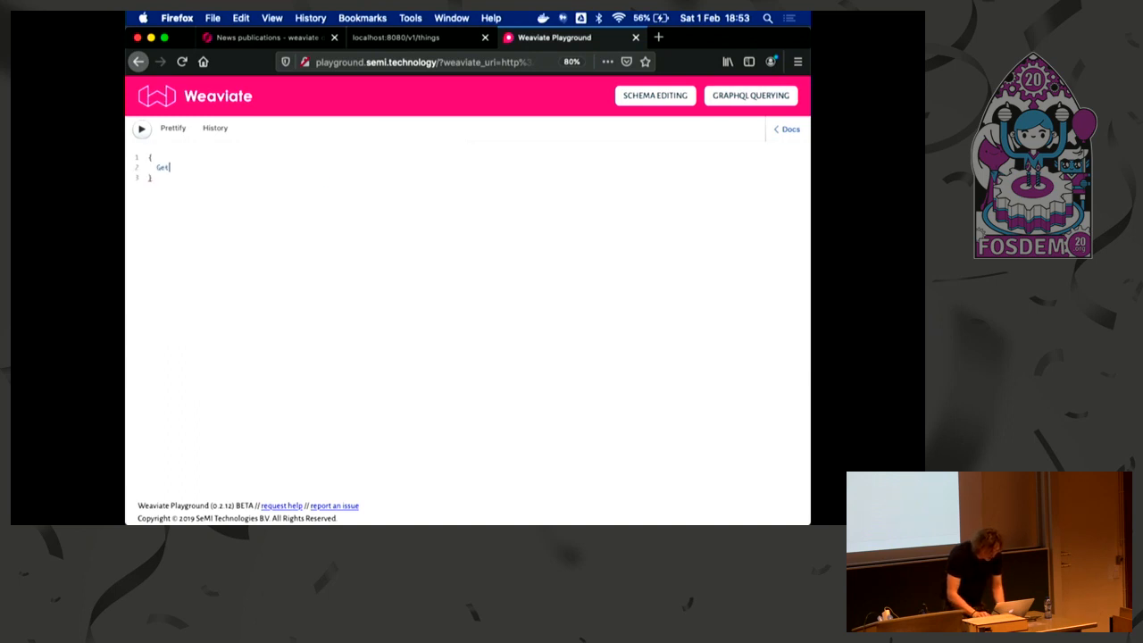
type("Things{")
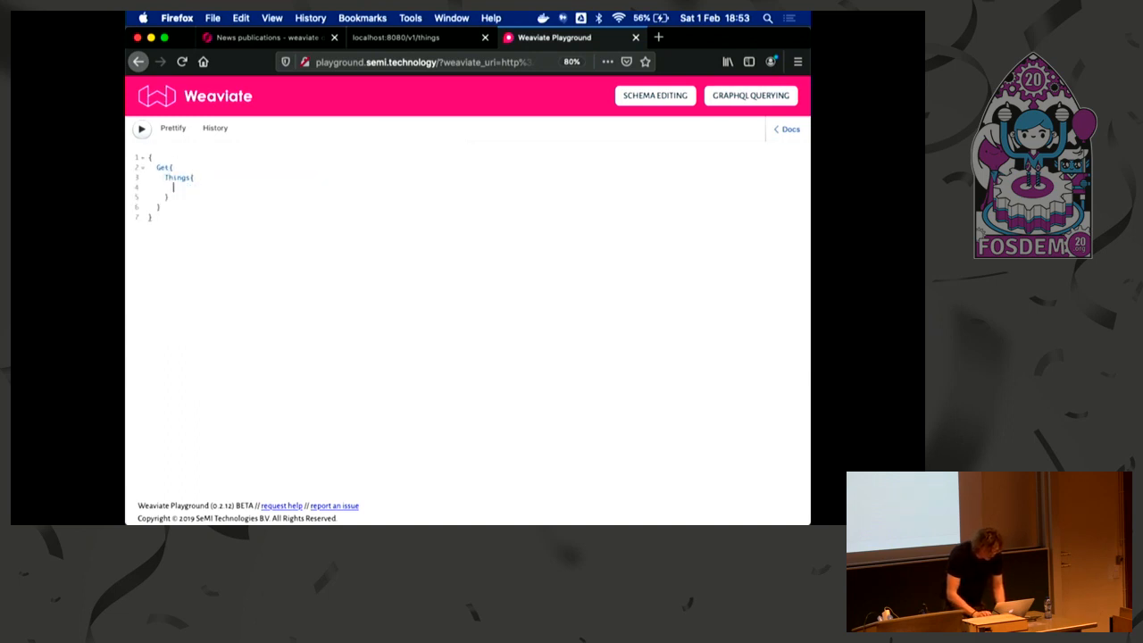
type("Publication")
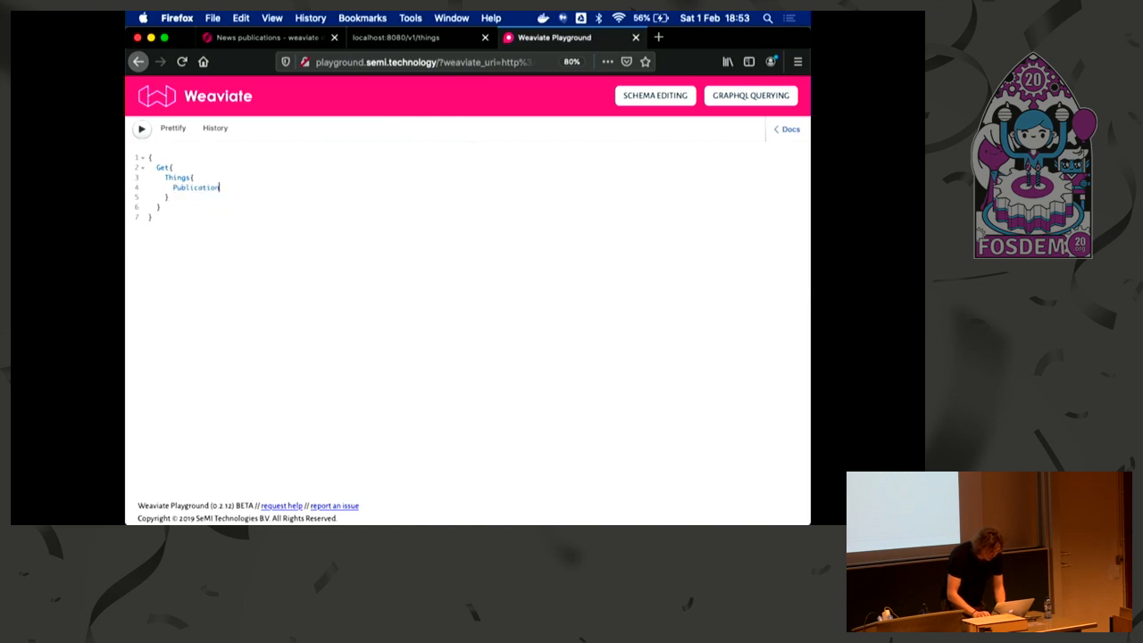
type("{name")
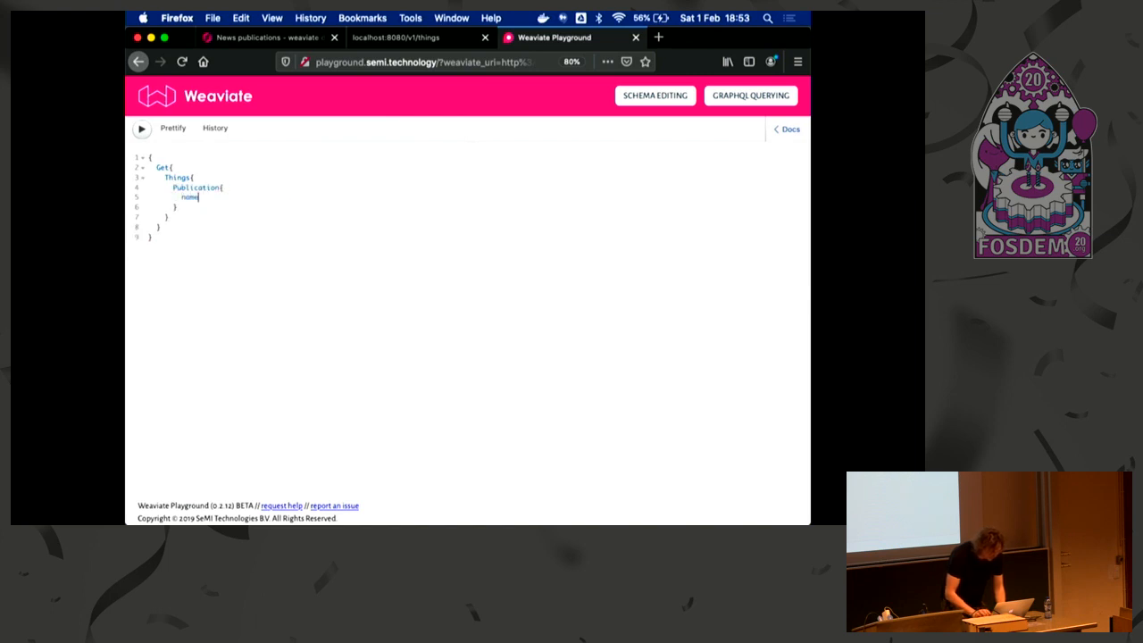
left_click(141, 128)
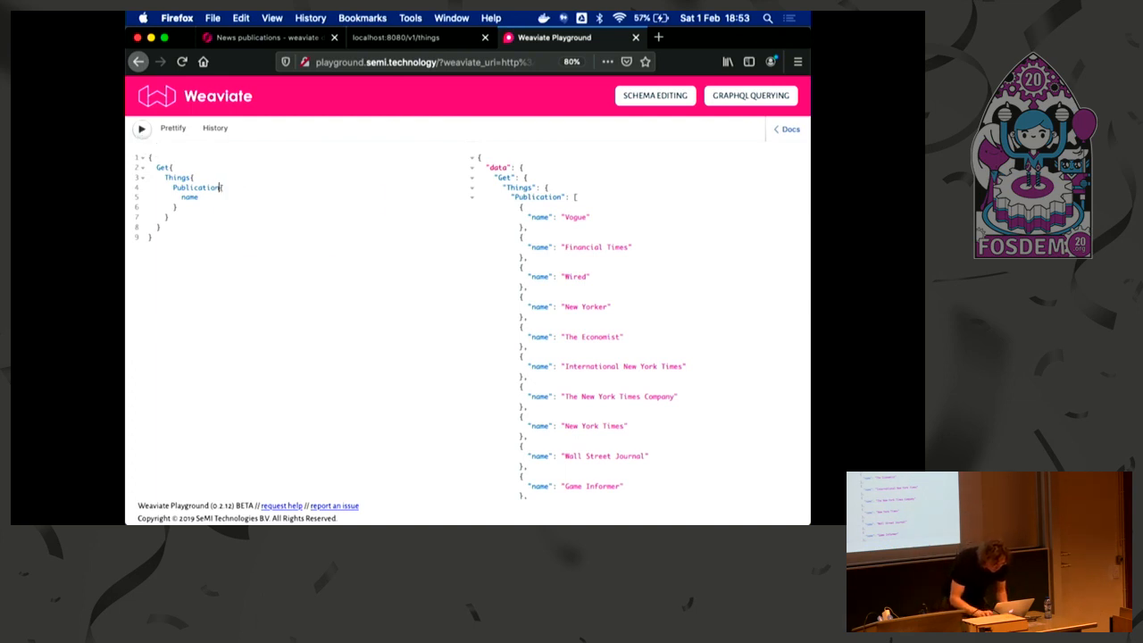
type("(limit)[")
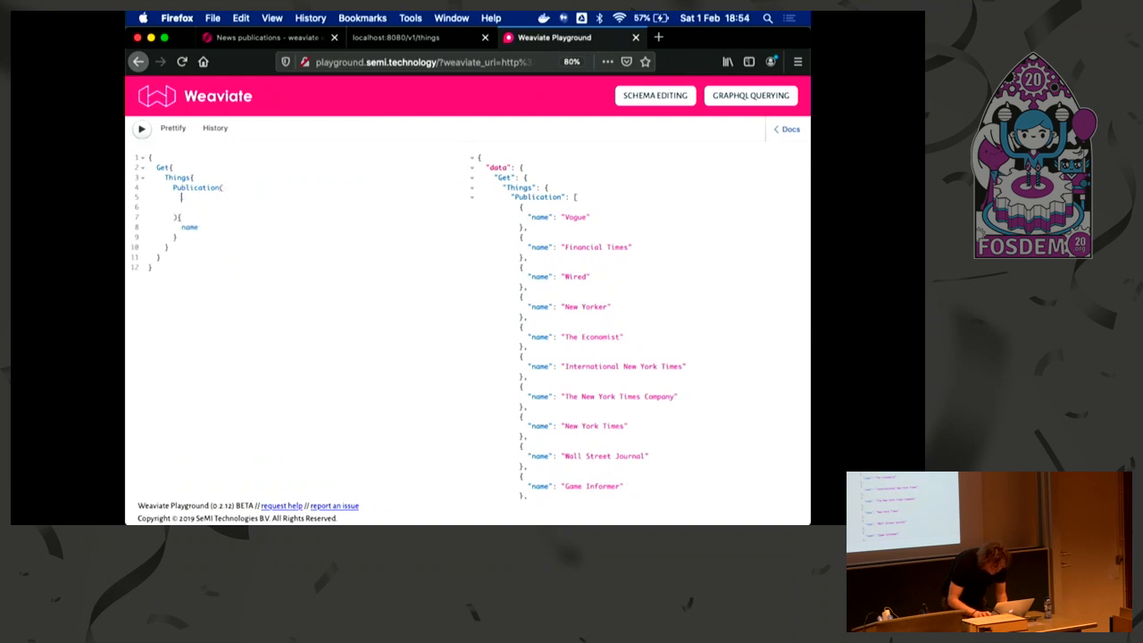
type("explore:{")
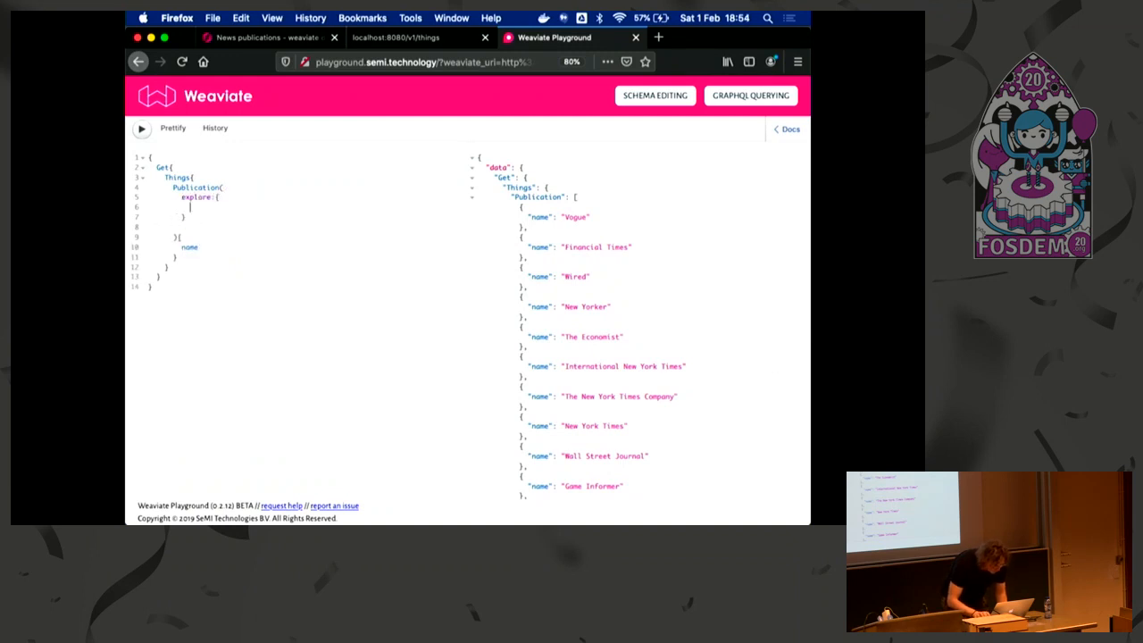
Explore publications by concepts:["business"] with limit 1, returning Vogue and New York Times entries
type("concepts:[\"busin")
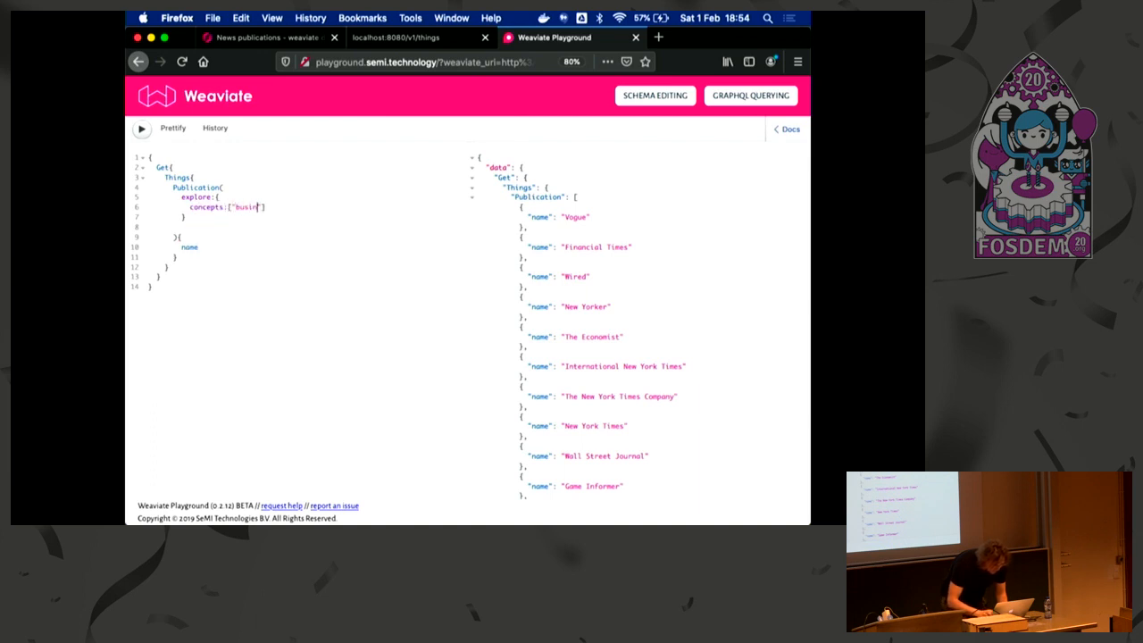
type("ess")
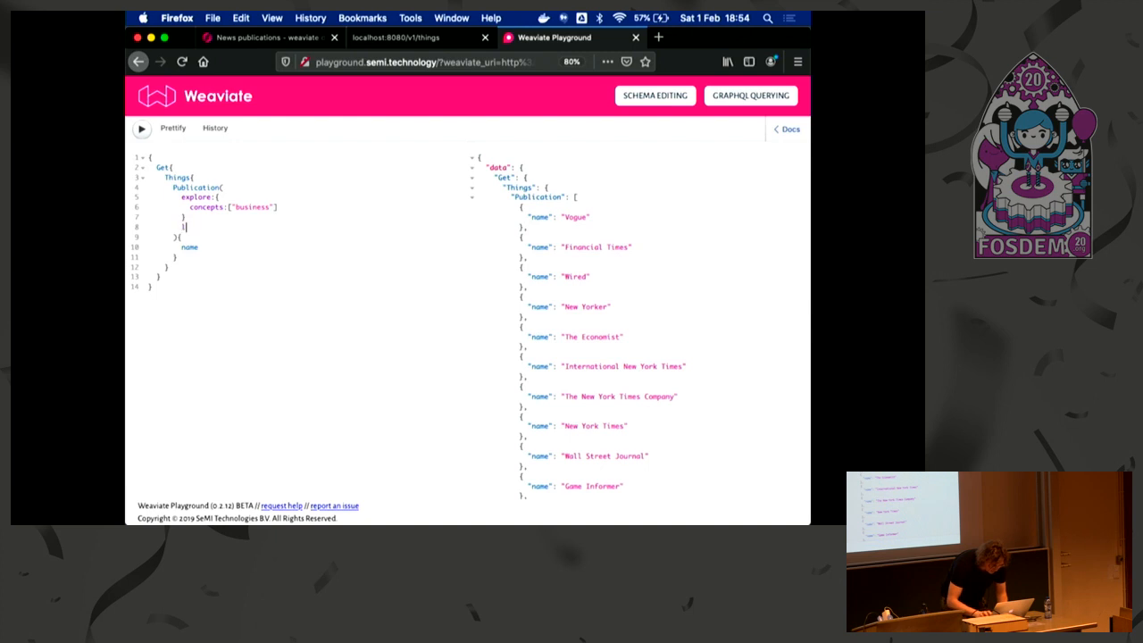
type("limit: 1")
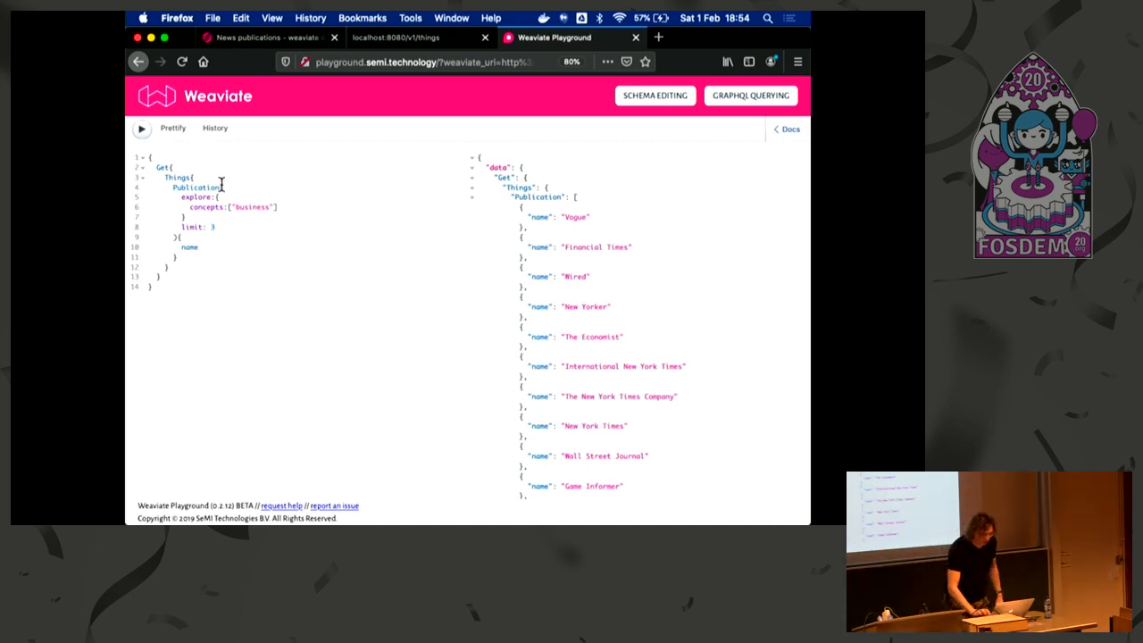
left_click(141, 129)
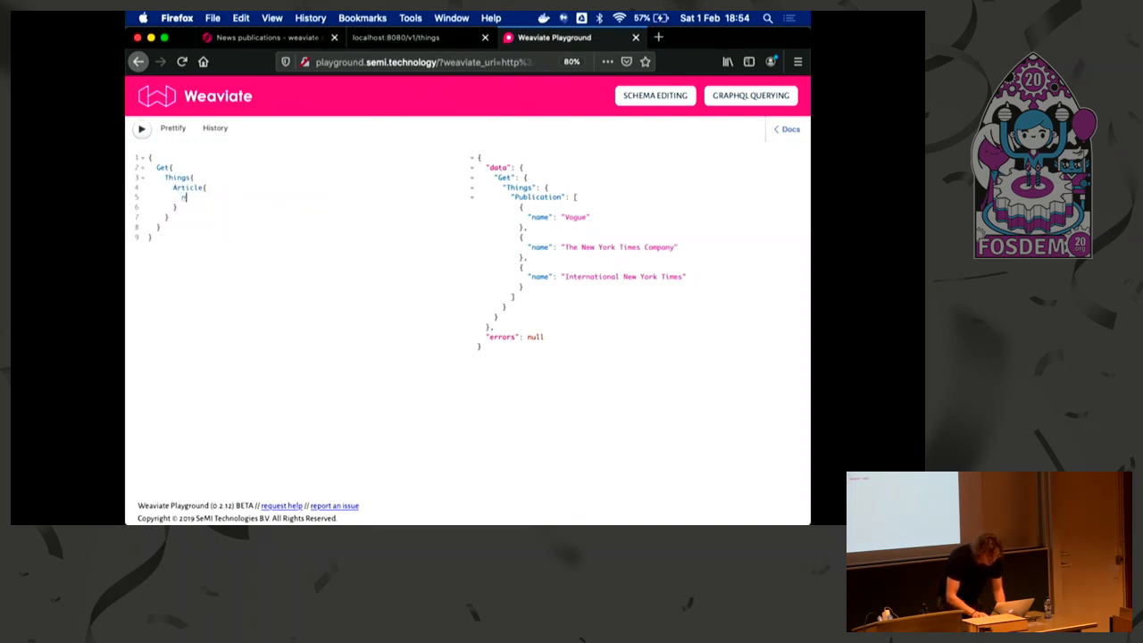
Run Get Things Article{title} to list all article titles and scroll through them
type("title")
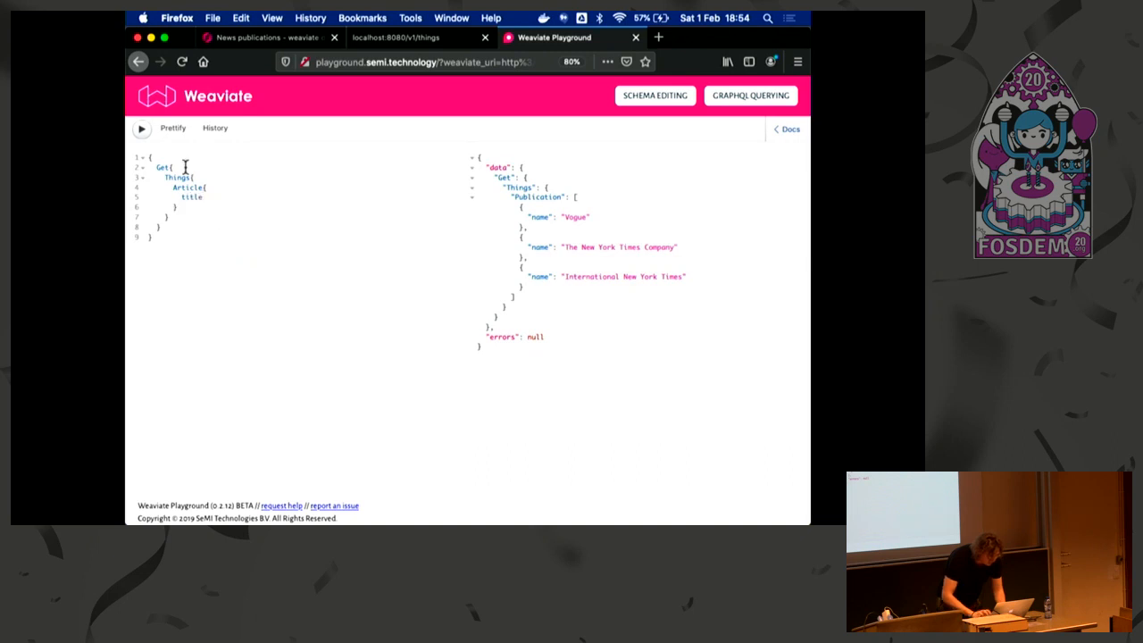
left_click(141, 129)
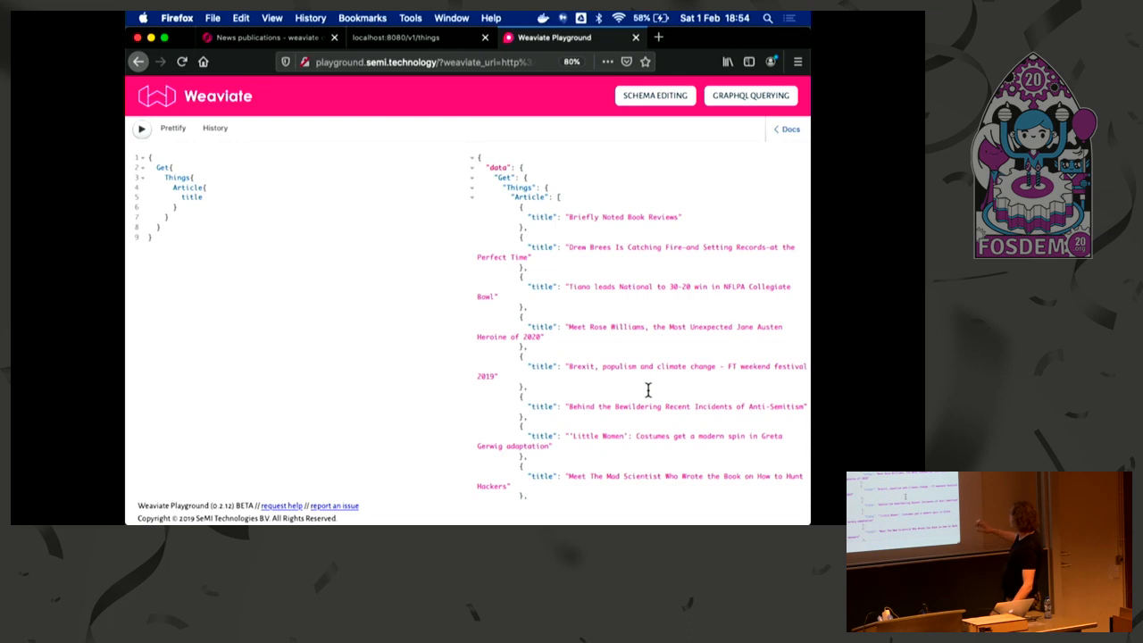
scroll("down", 3)
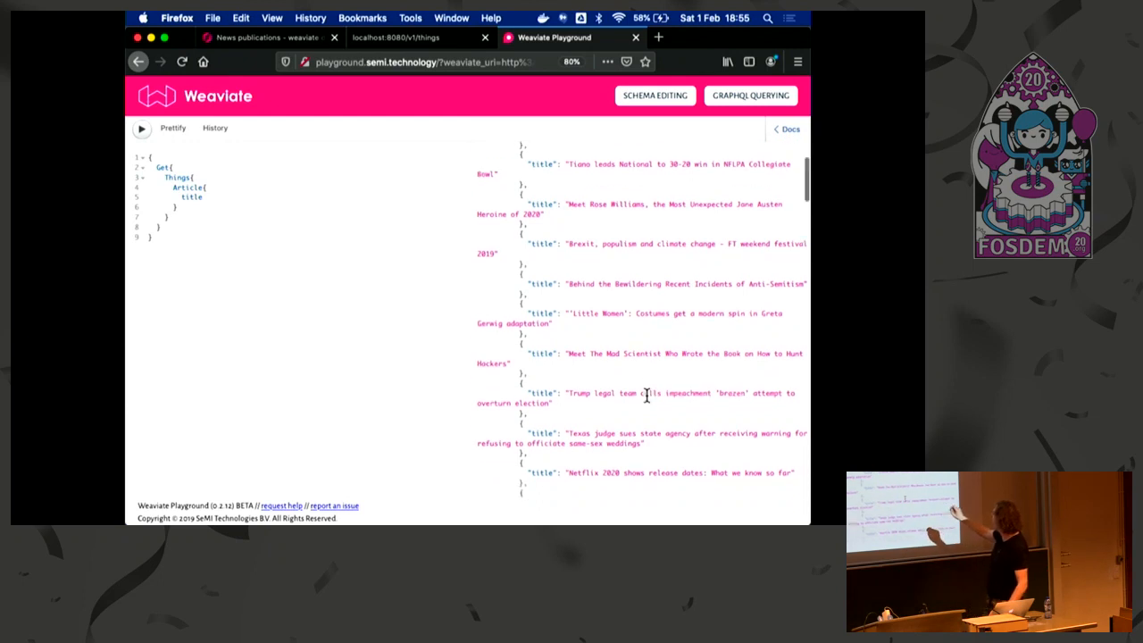
scroll("down", 3)
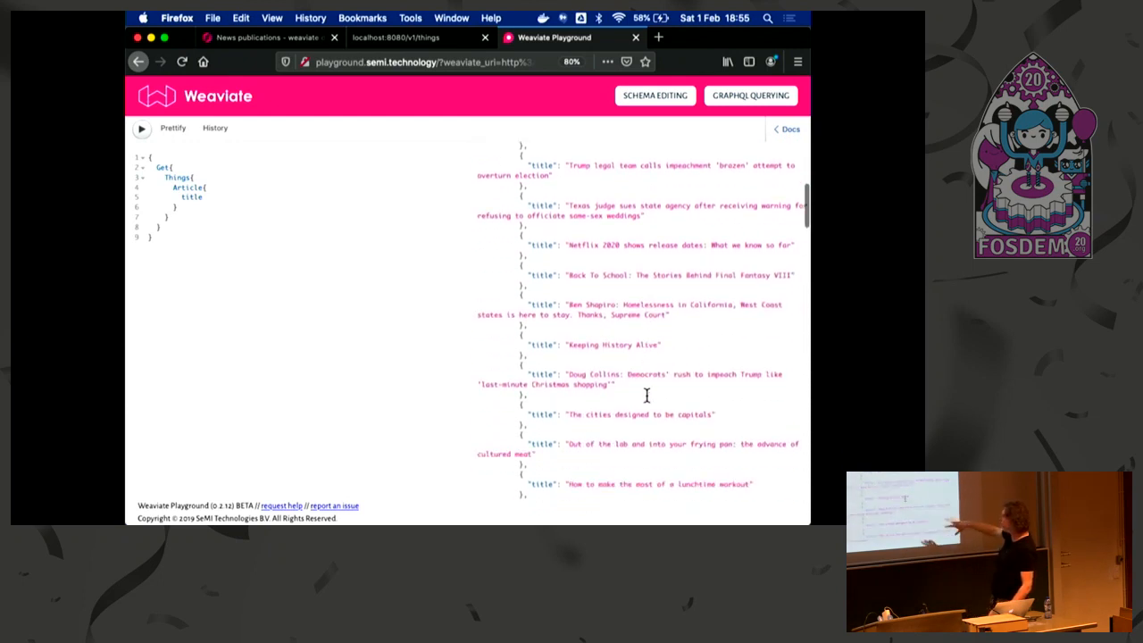
left_click(141, 129)
type("explore:{")
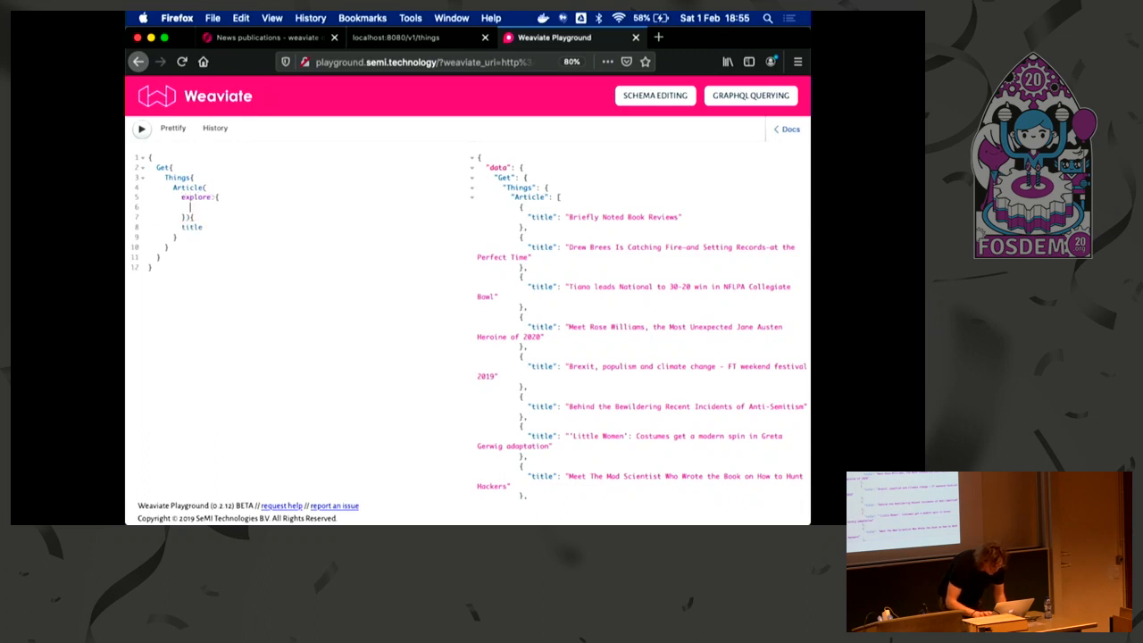
Explore articles by concepts:["music"] with limit 3 and show the three titles
type("concepts: [\"")
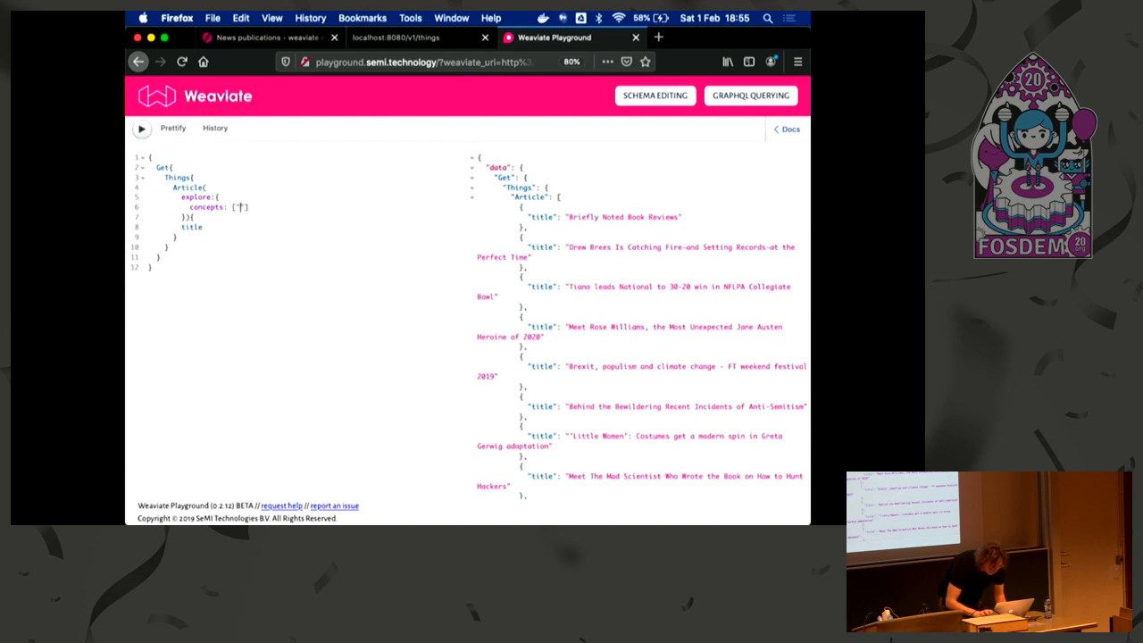
type("music")
type("limit: 3")
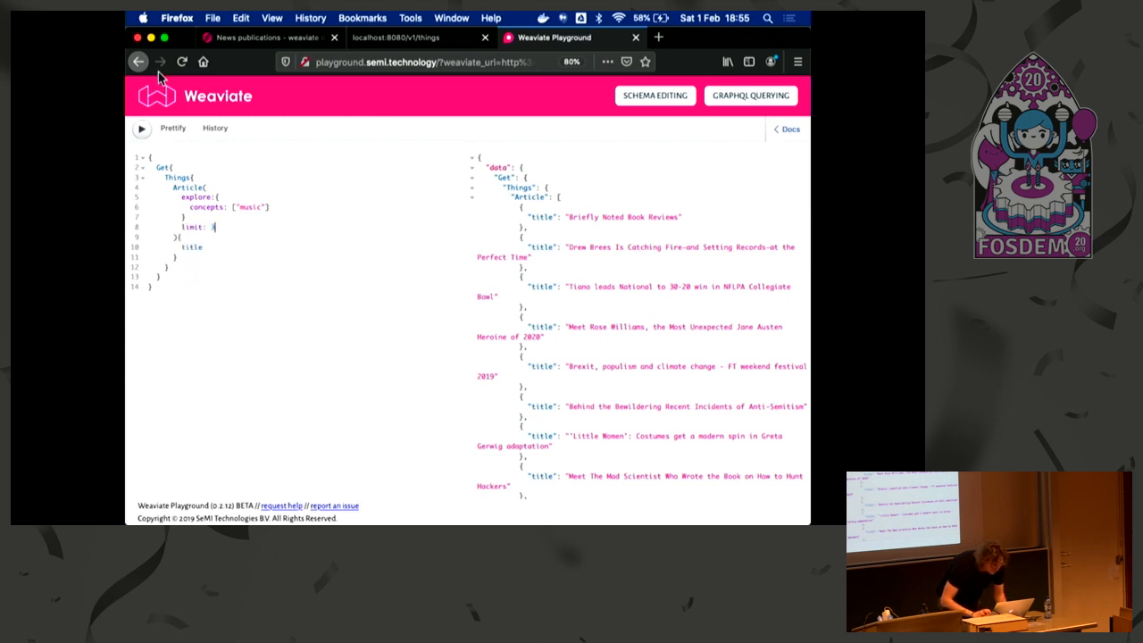
mouse_move(141, 128)
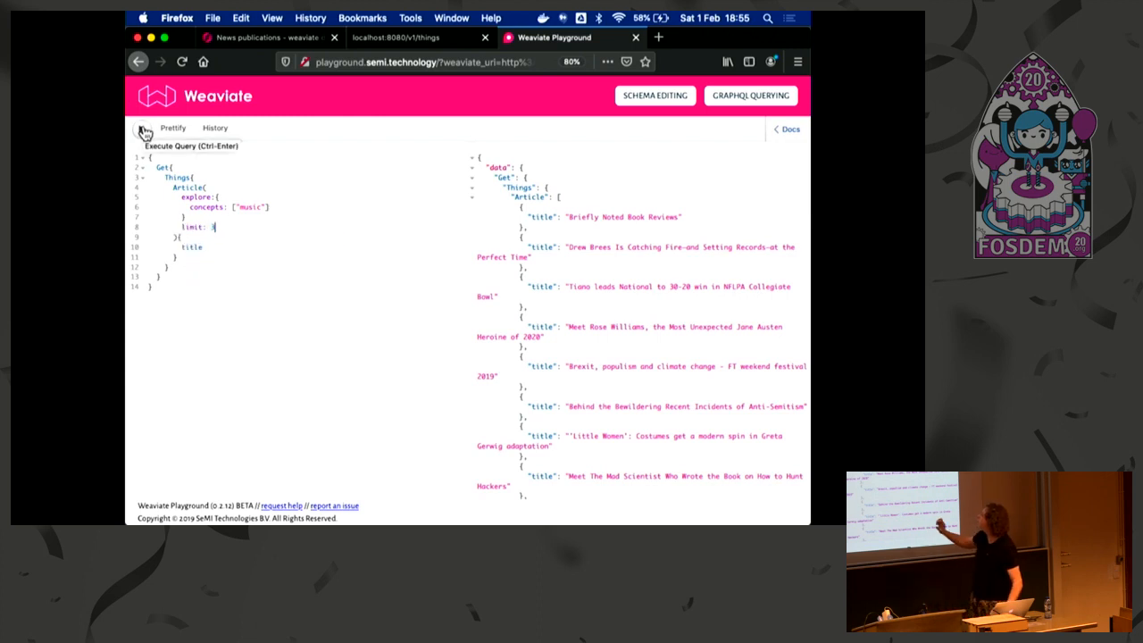
left_click(143, 132)
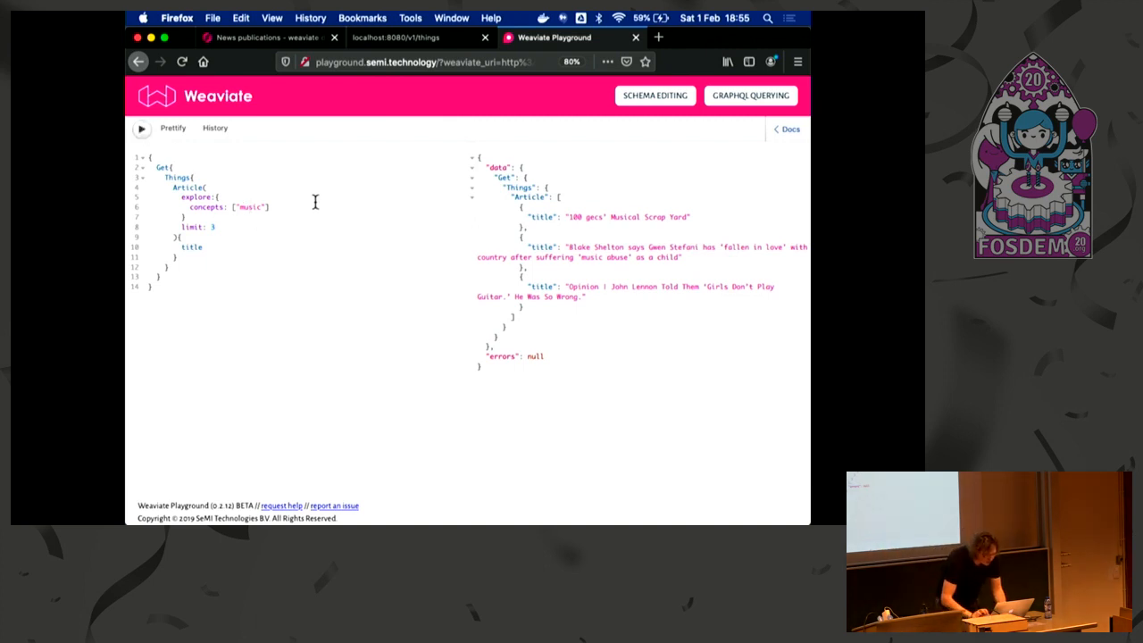
Add moveTo concepts:["beatles"] force 0.85, run it, then rerun as moveAwayFrom
type("moveTo: {")
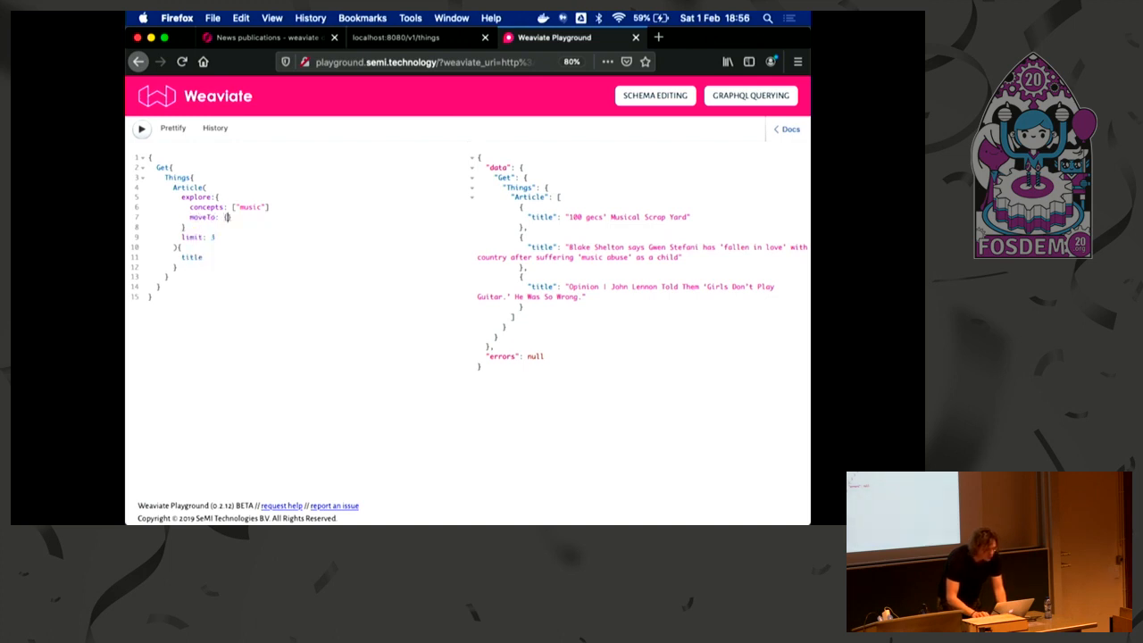
type("concepts: []")
type("force")
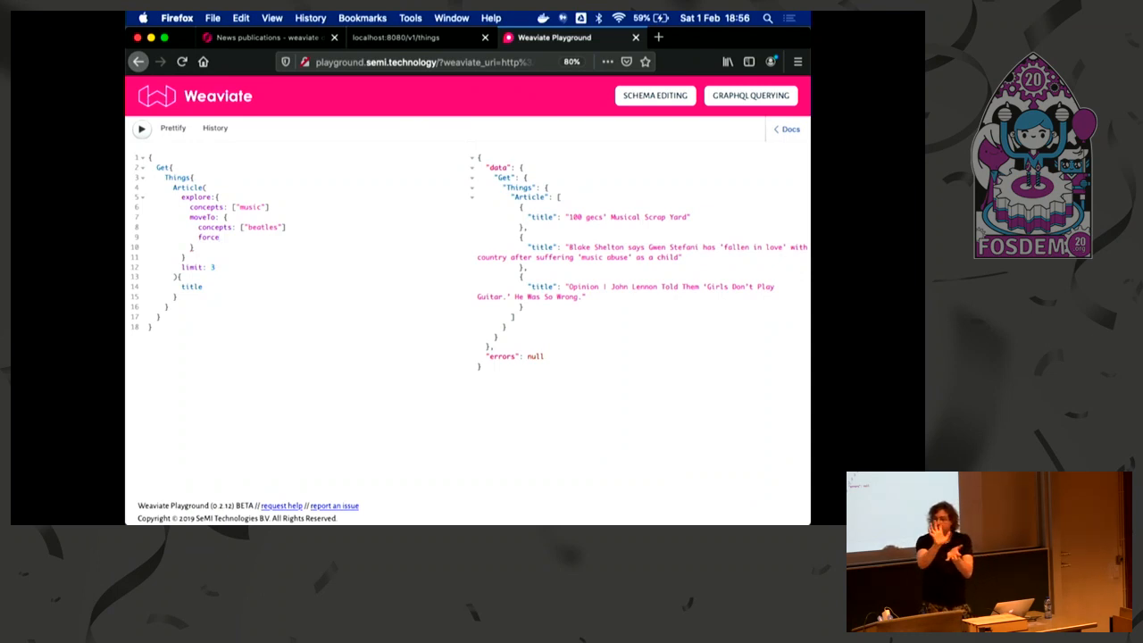
left_click(229, 236)
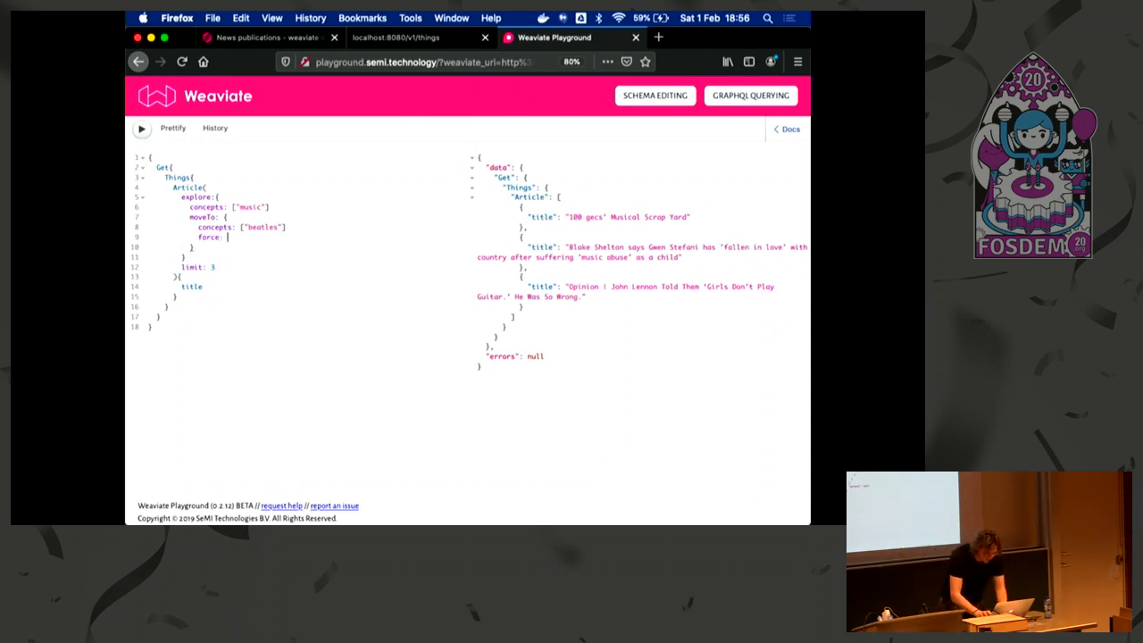
type("0.85")
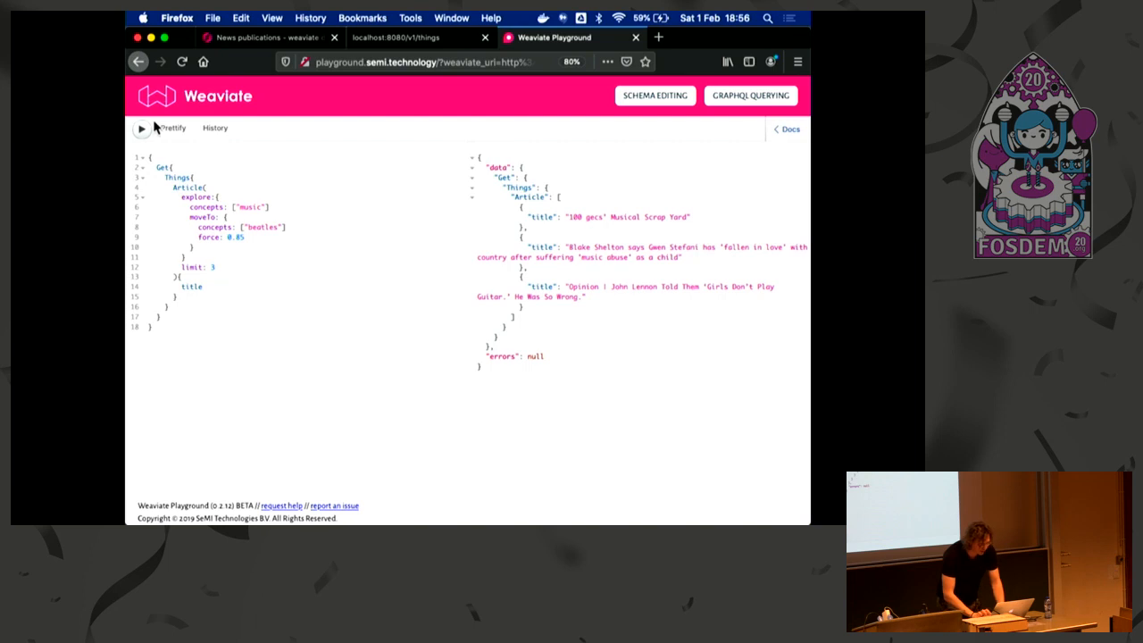
left_click(141, 129)
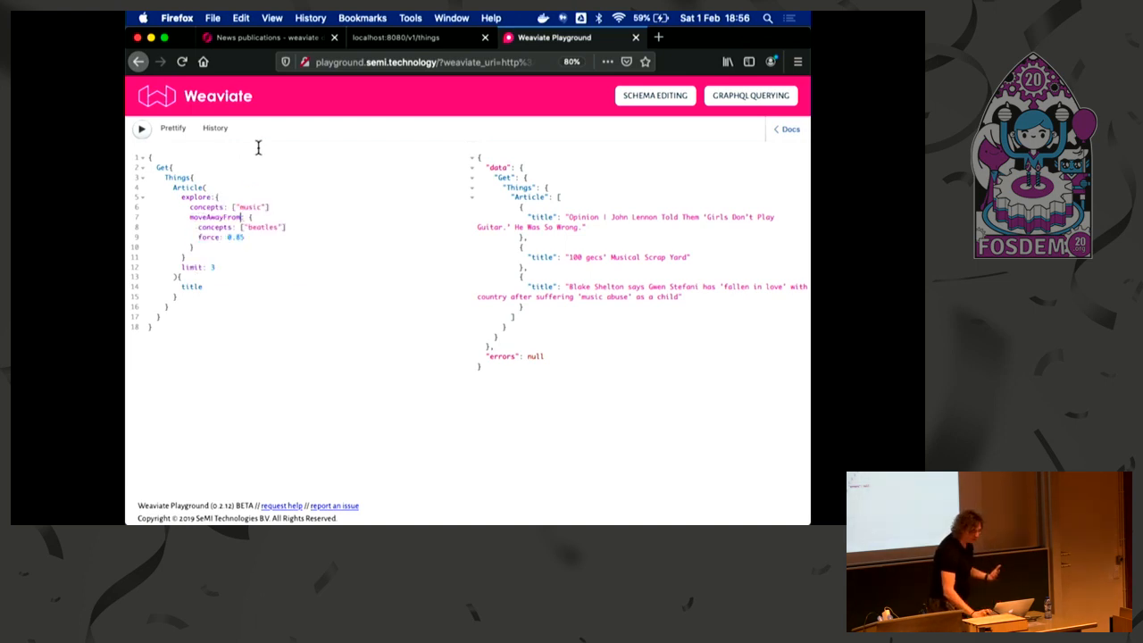
left_click(141, 128)
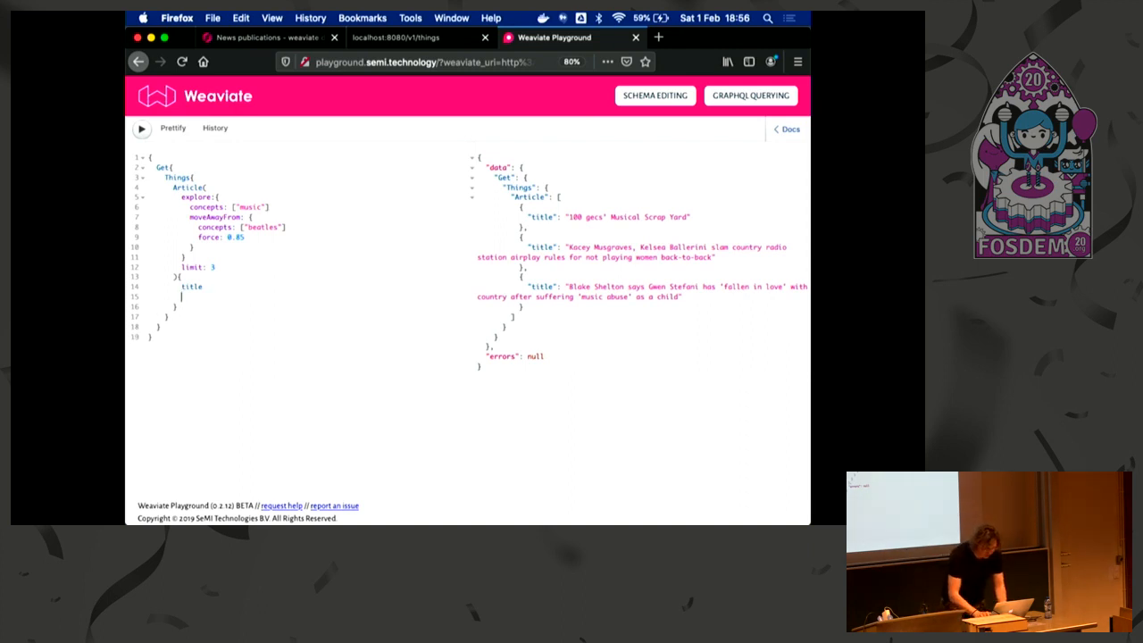
Add HasAuthors{... on Author{name}} to the music query, then begin a fresh Get{ query
type("HasAuthors{")
type("... on")
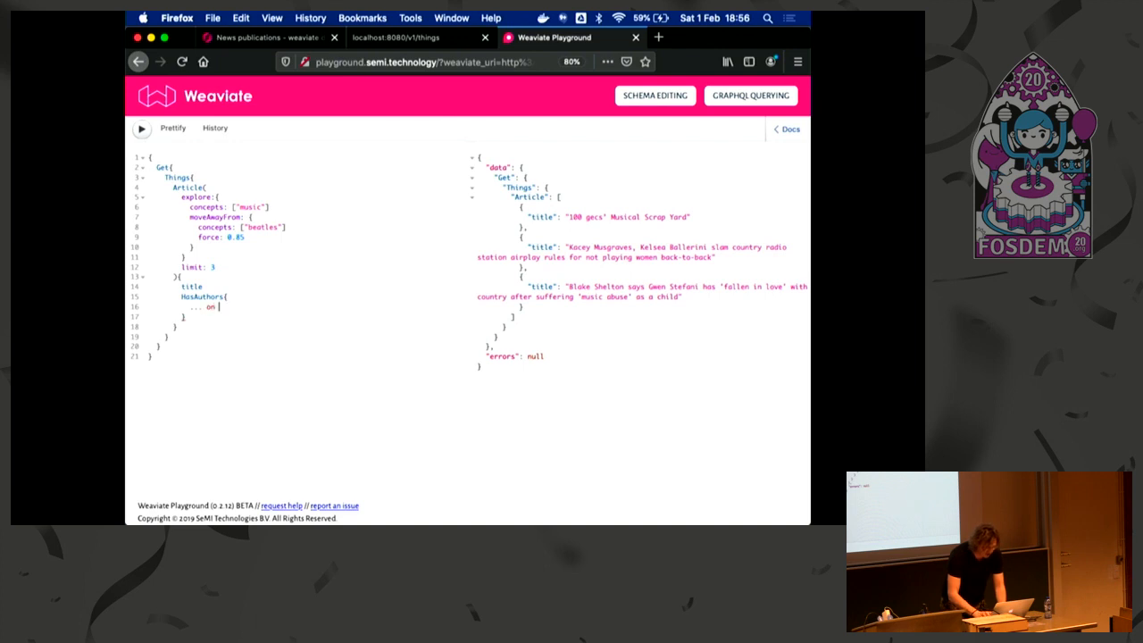
type("Author{")
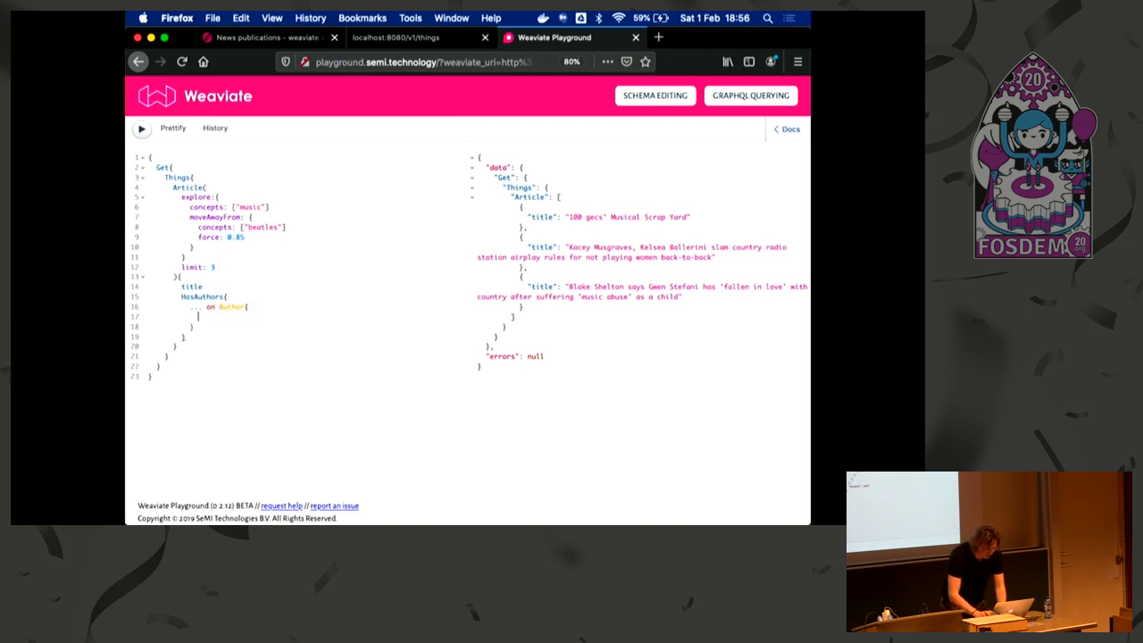
type("name")
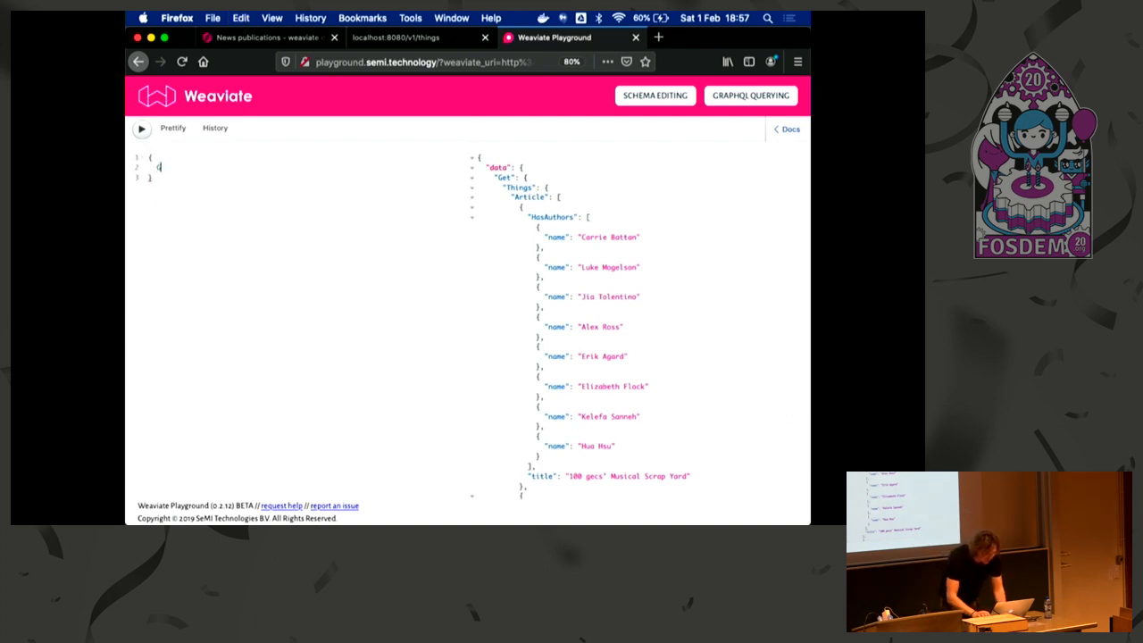
type("Get{")
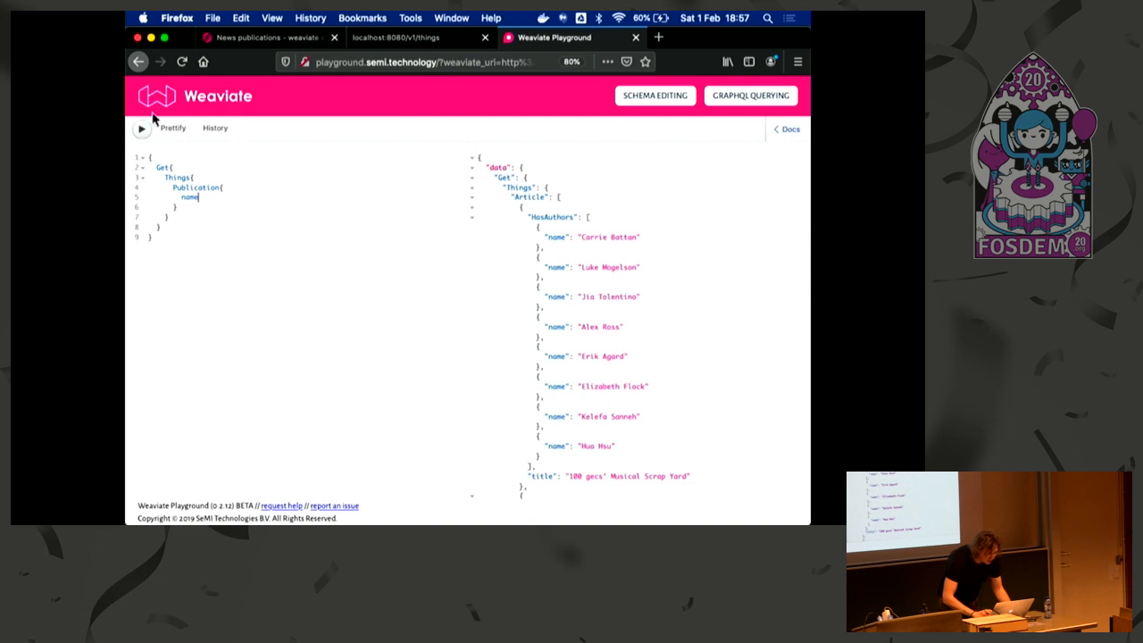
Run the Publication name query, then add group { type: merge, force: 0.05 } and rerun it
left_click(141, 129)
type("group:{")
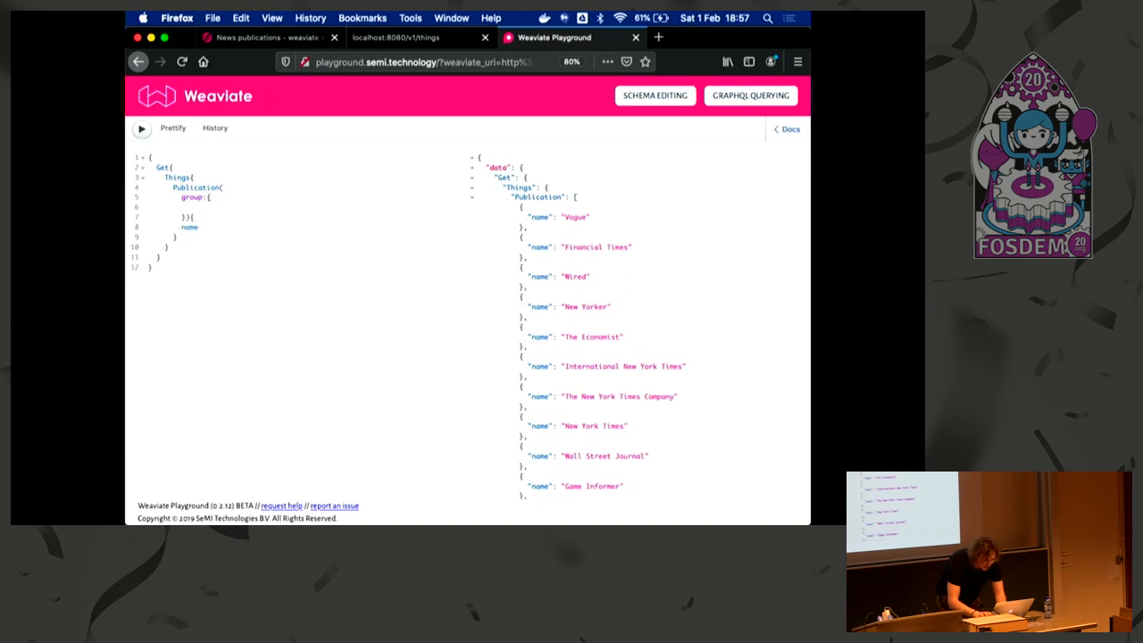
type("type: merge")
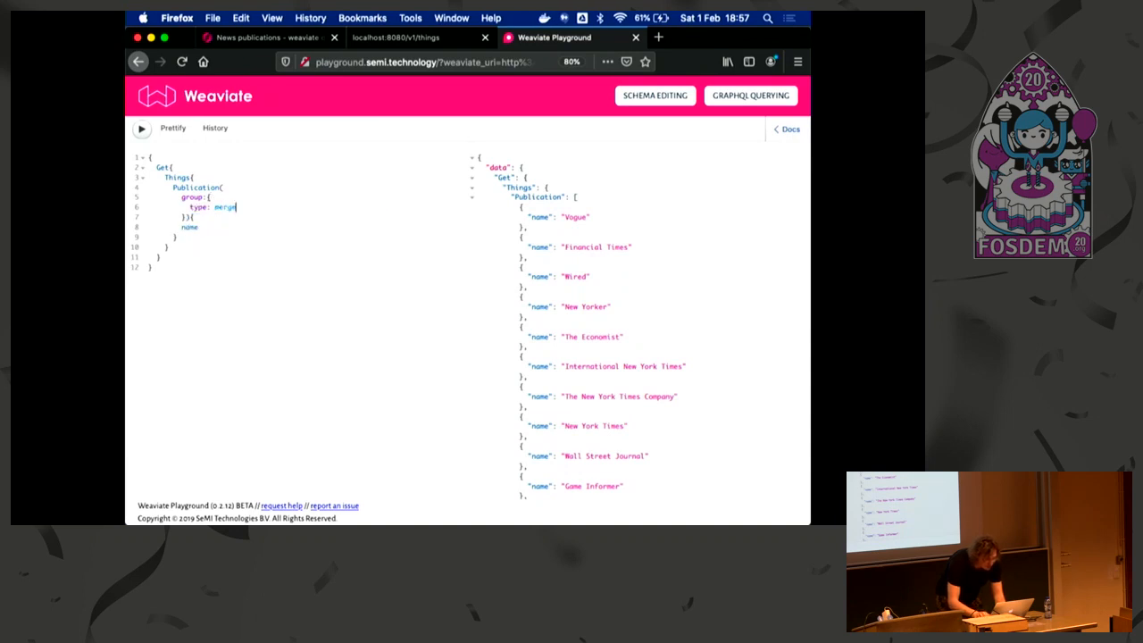
type("force:")
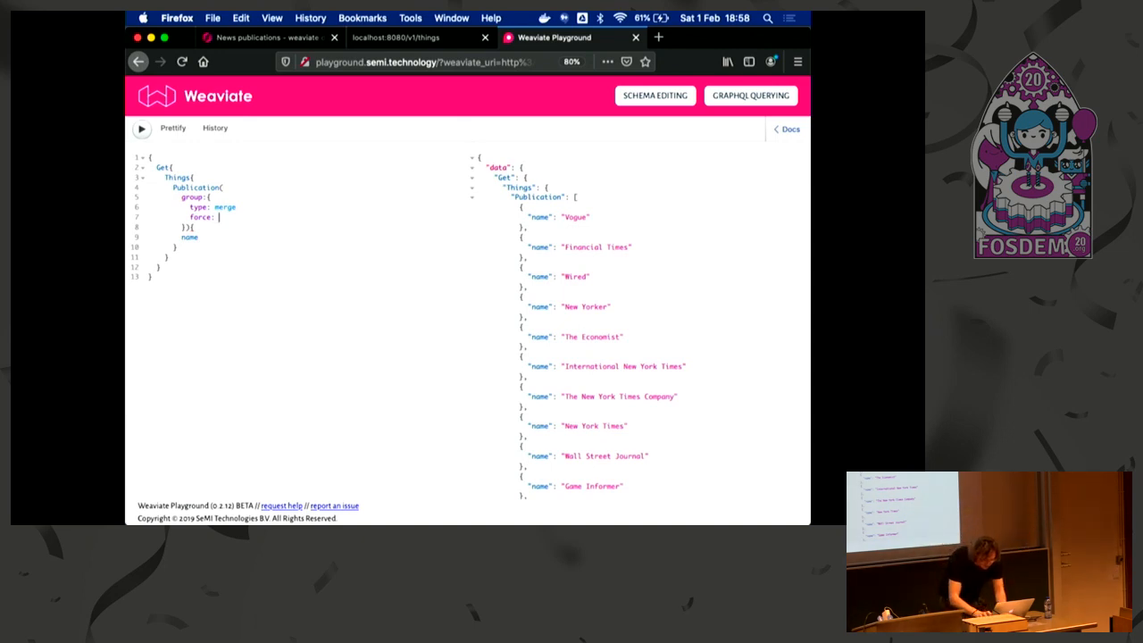
type("0.05")
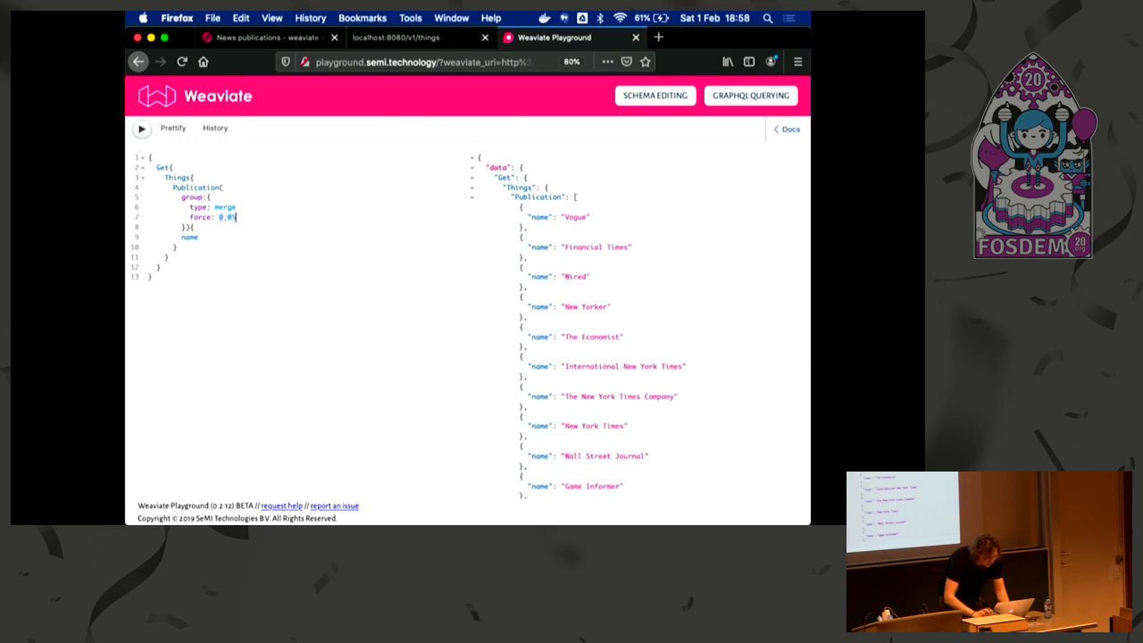
mouse_move(141, 128)
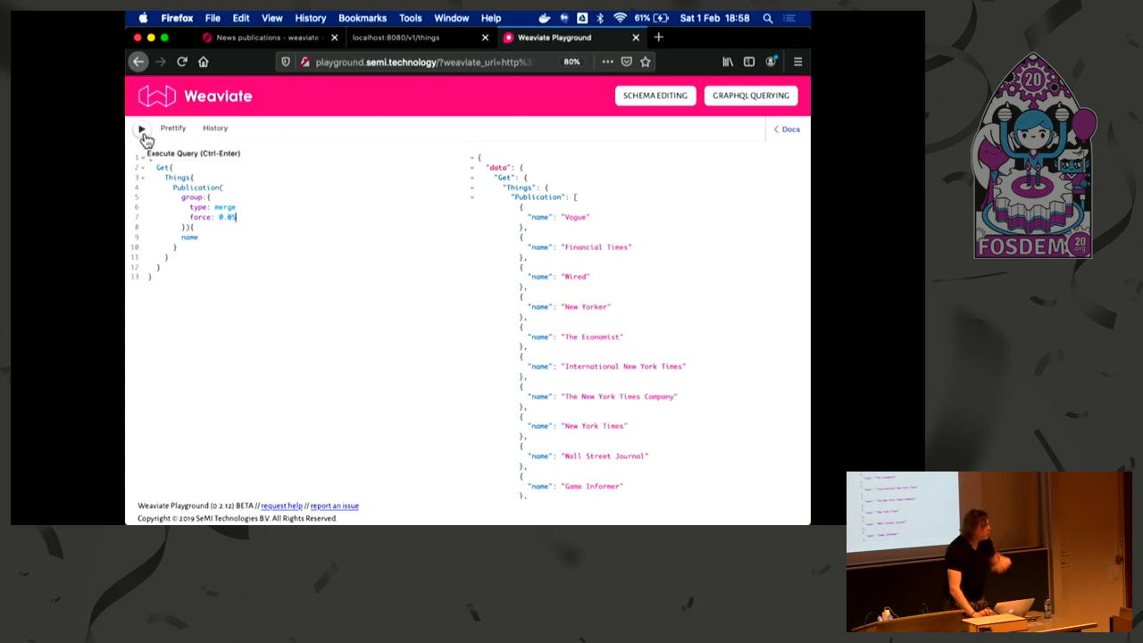
left_click(141, 129)
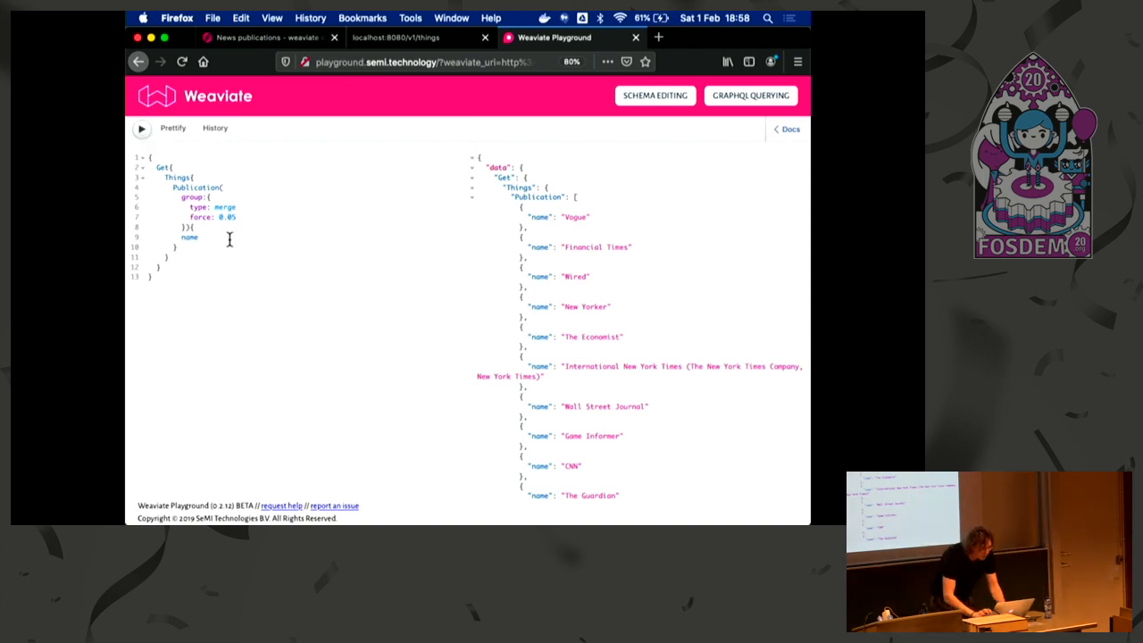
Add HasArticles { ... on Article { title } } under name to return each publication's article titles
key("Return")
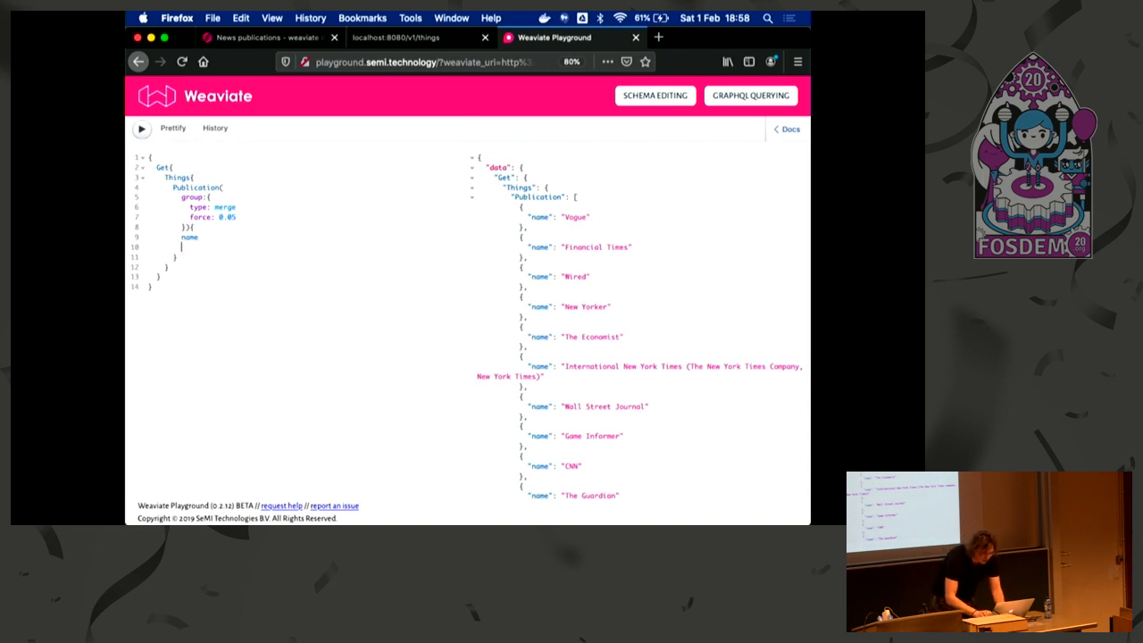
type("HasArticles(")
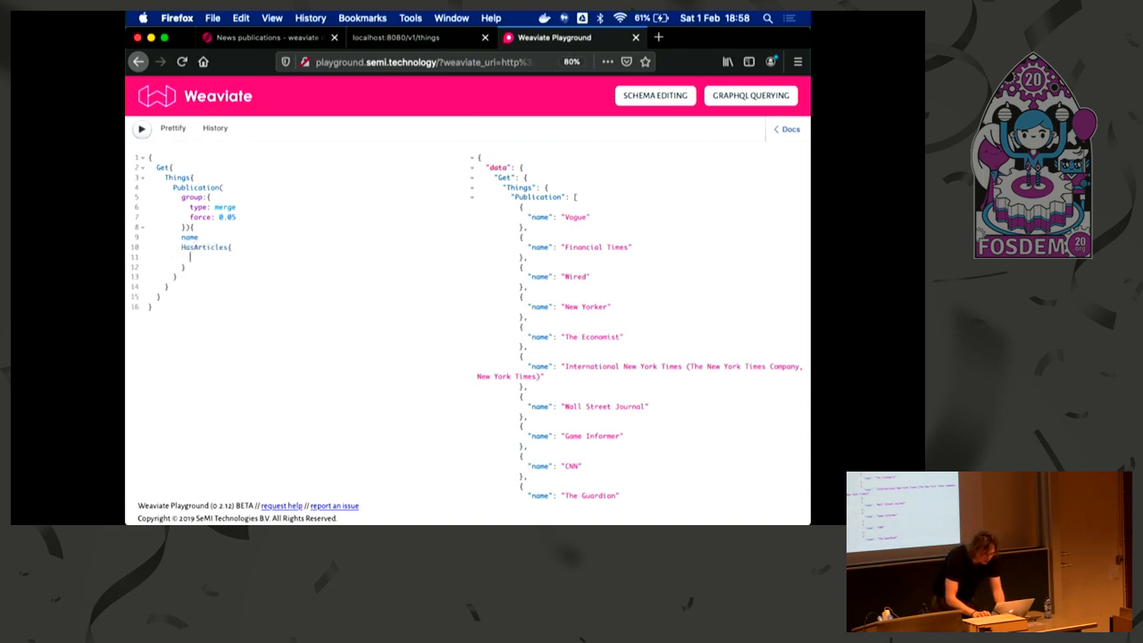
type("... on Article{")
type("title")
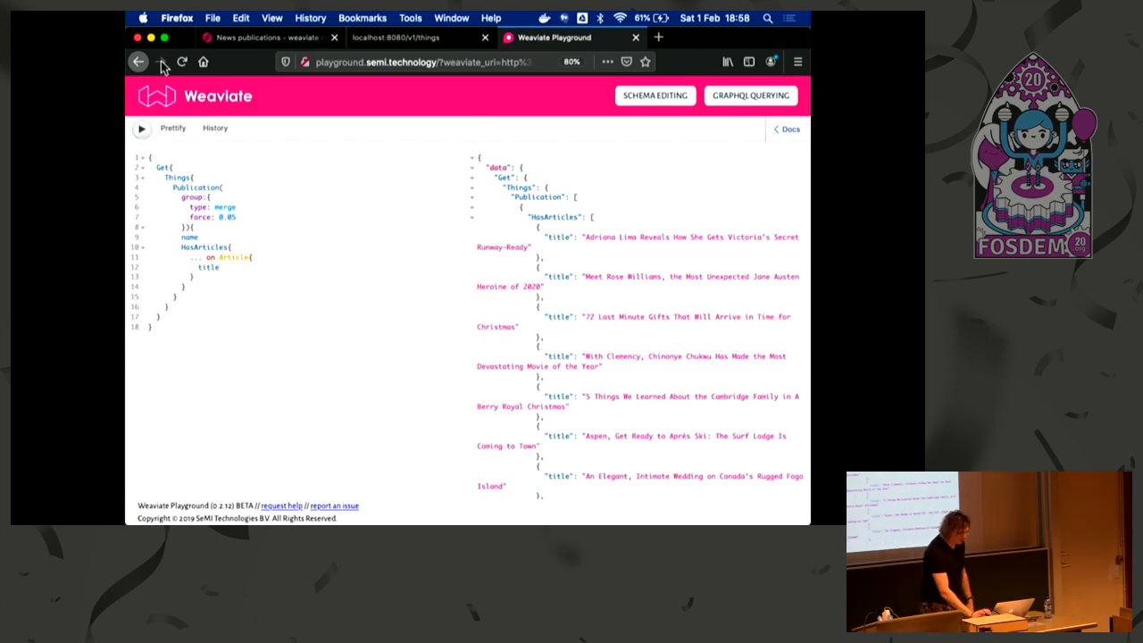
Switch to the FOSDEM 2020 deck and present past the Demo slide to 'Get started with Weaviate'
left_click(268, 37)
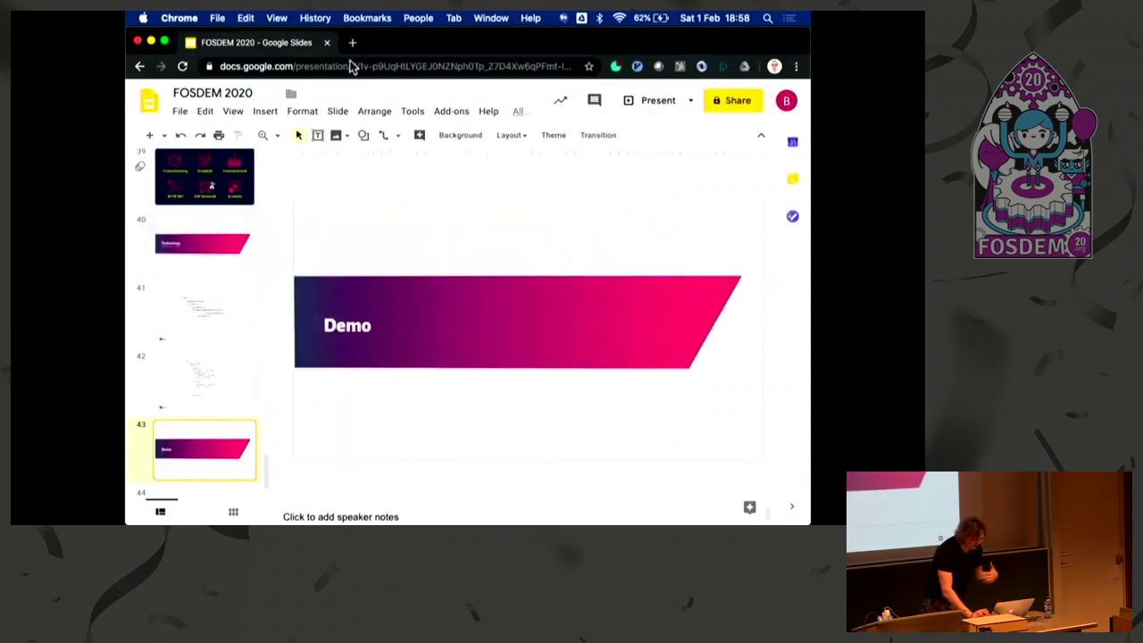
mouse_move(665, 93)
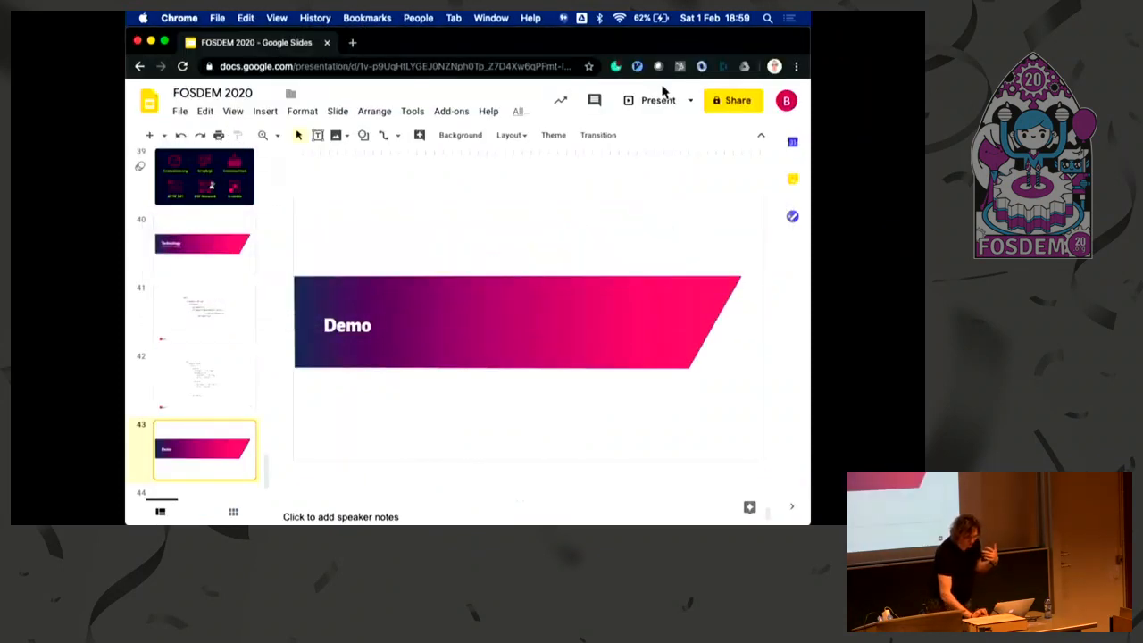
left_click(657, 100)
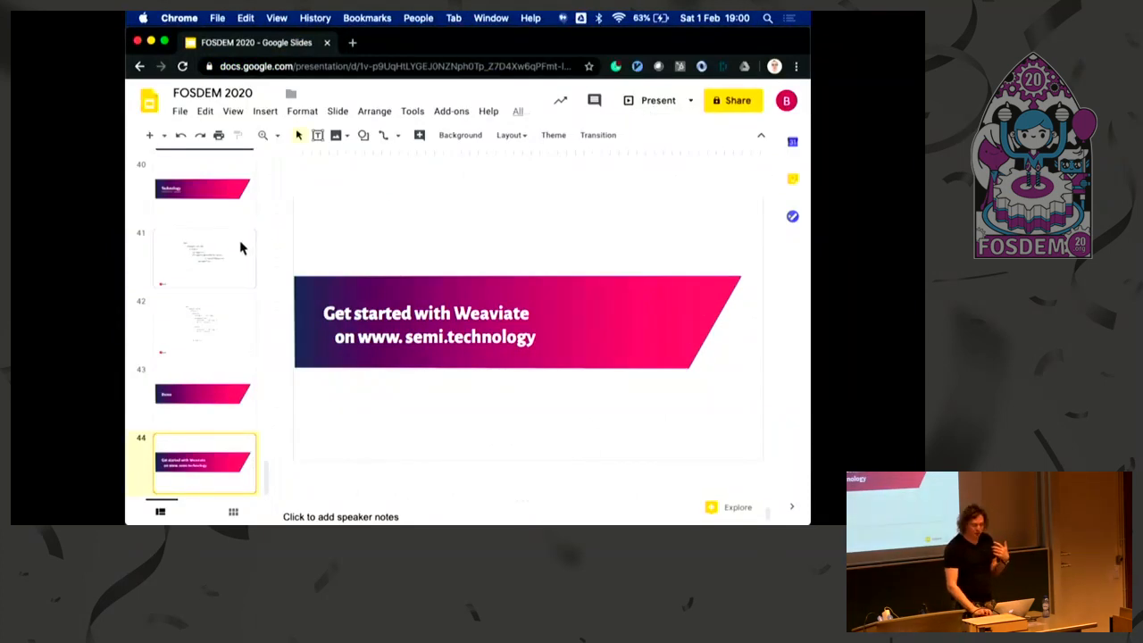
Go back to slide 31 on Euclidean distance and word boosting for word vectors
scroll("up", 3)
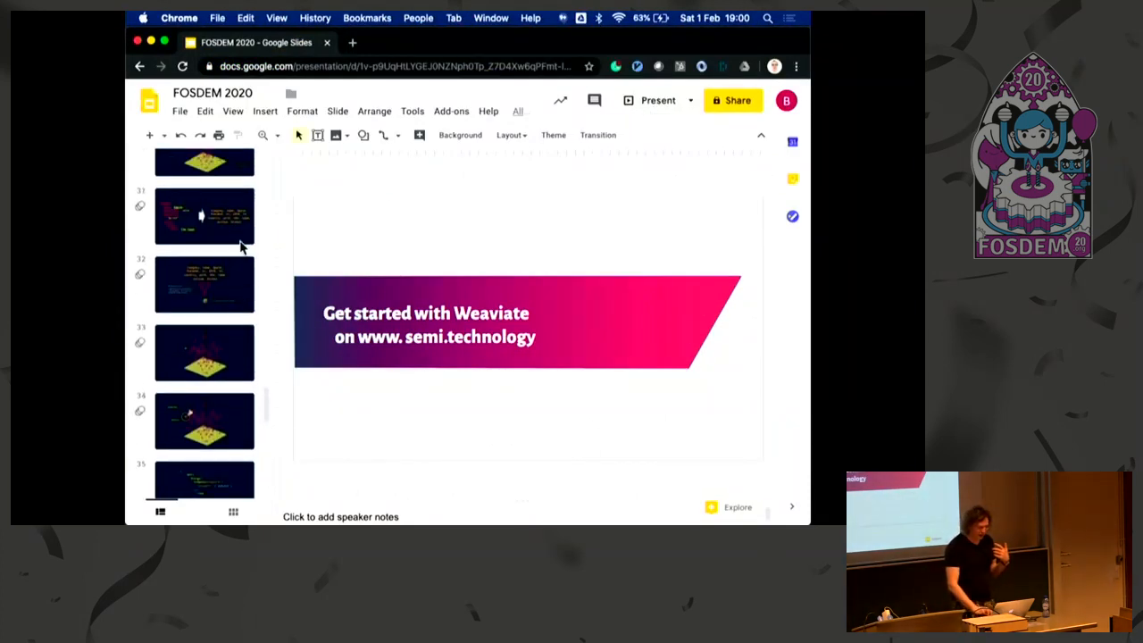
scroll("up", 3)
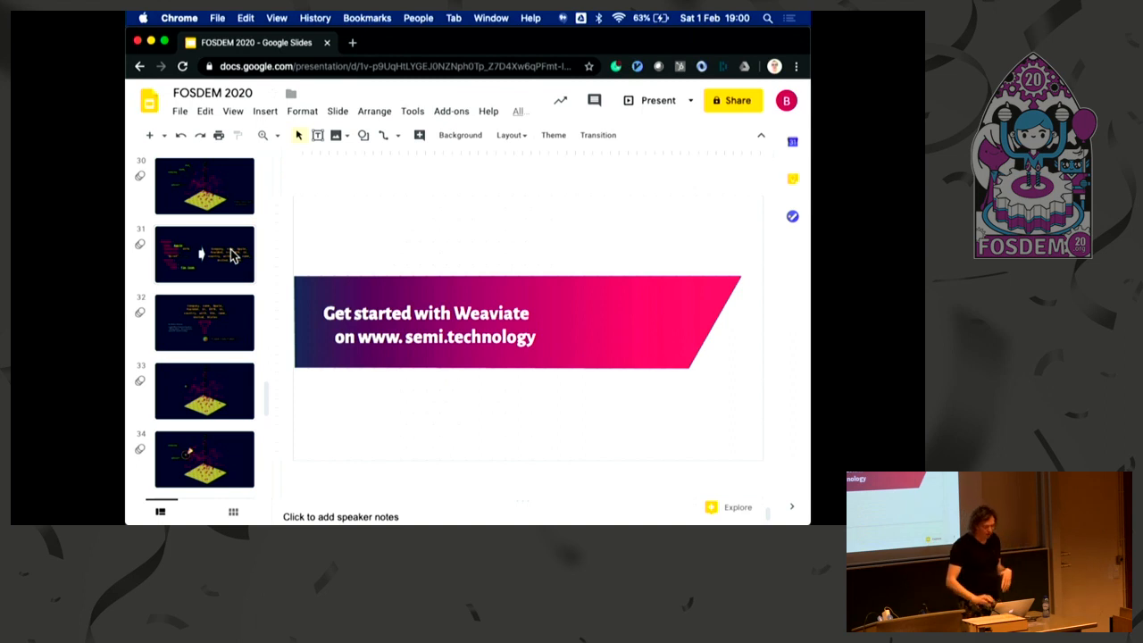
left_click(204, 321)
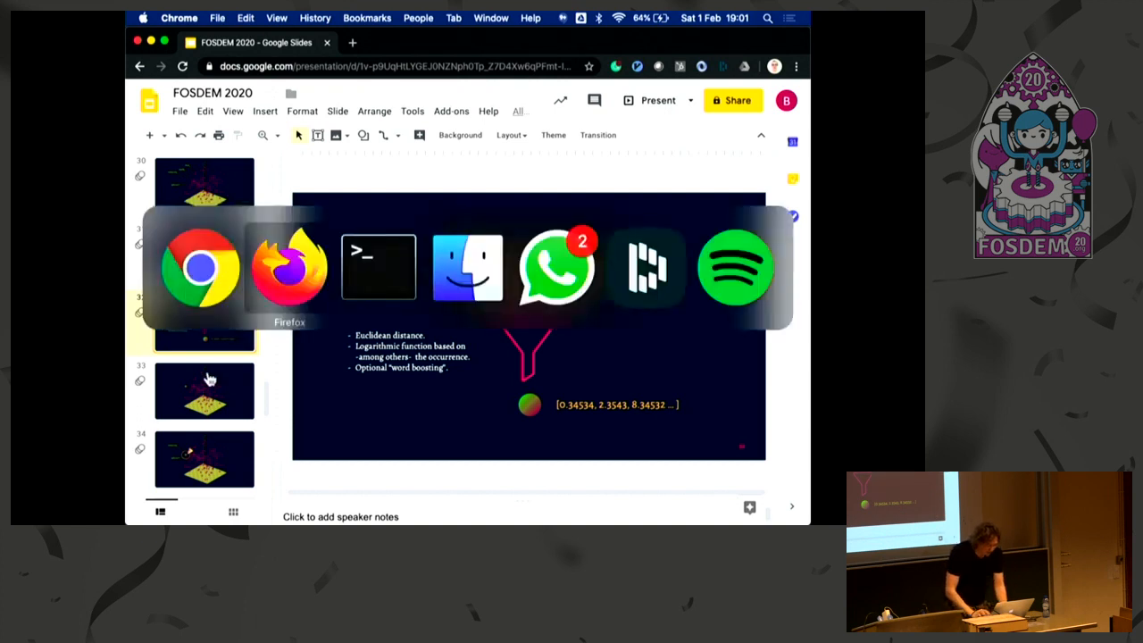
In Firefox, load v1/c11y/concepts/apple on the local Weaviate API to see apple's neighbours
left_click(290, 266)
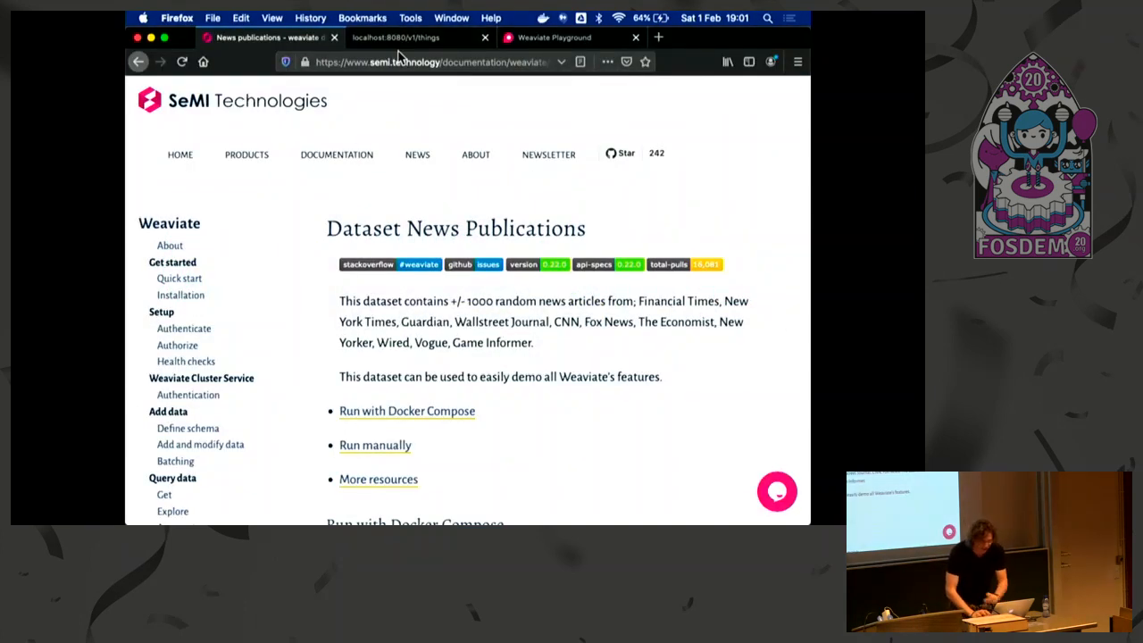
left_click(397, 38)
type("localhost:8080/v1/c11y/")
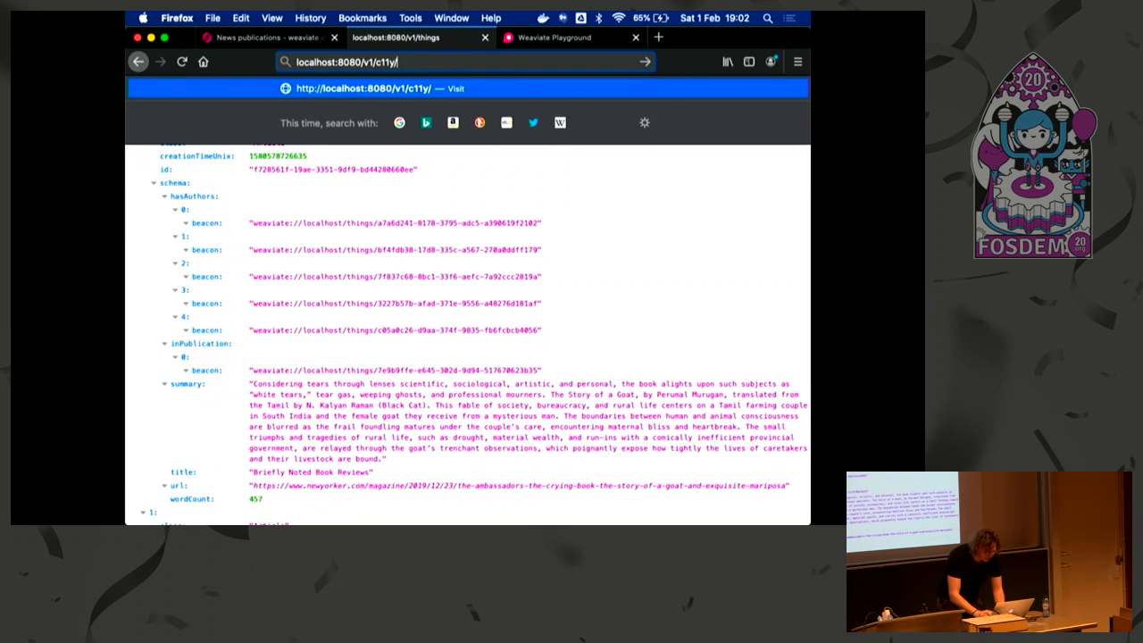
type("concepts")
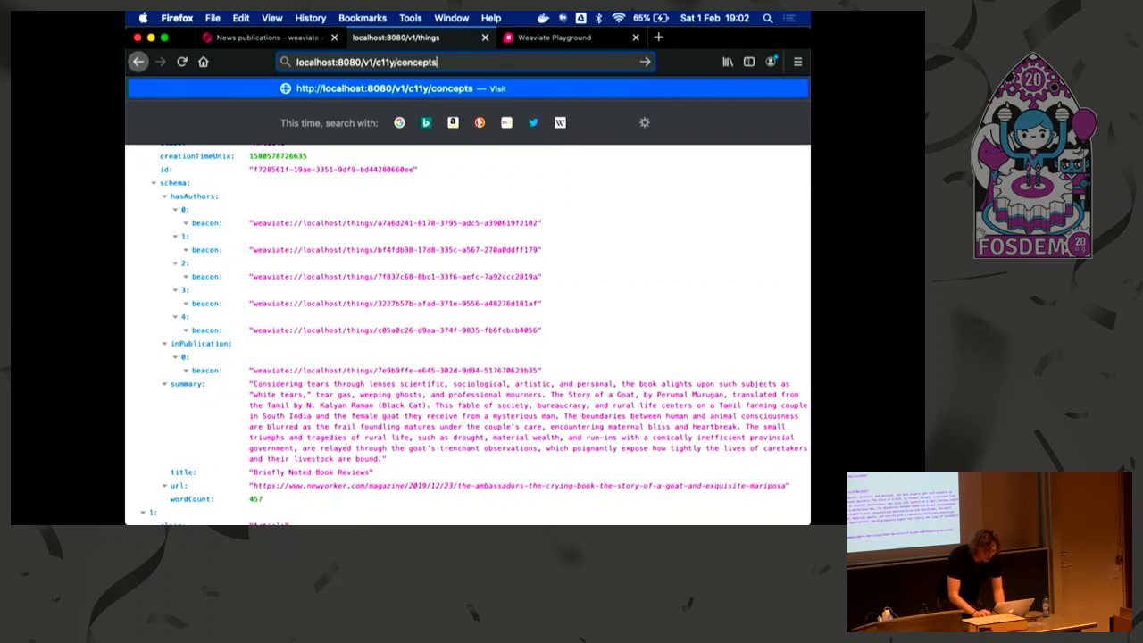
type("ap")
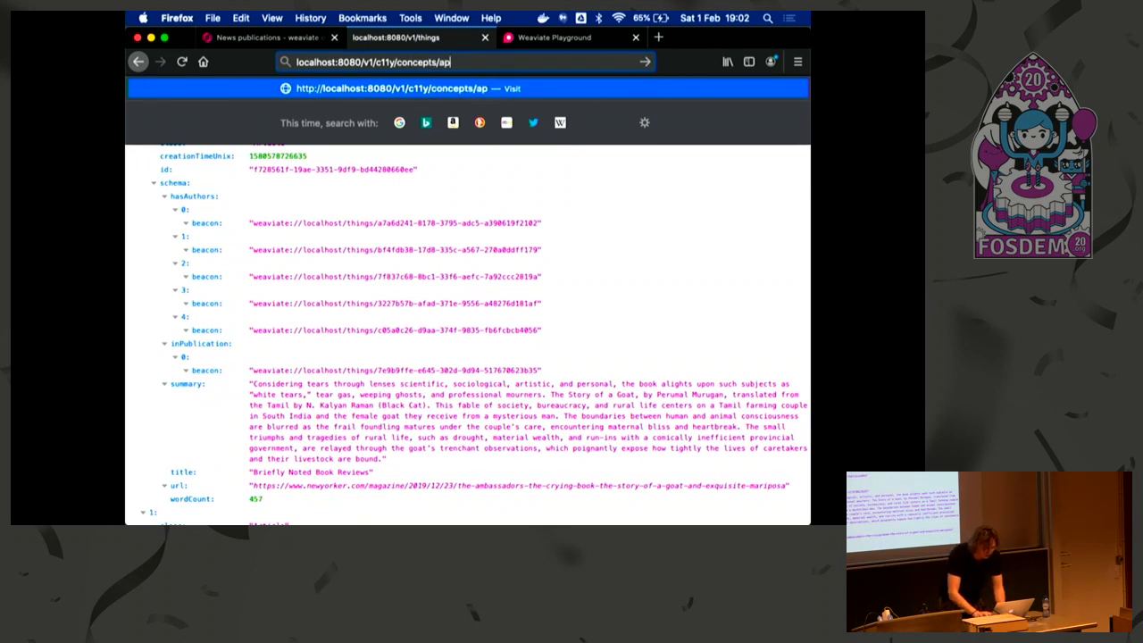
key("Return")
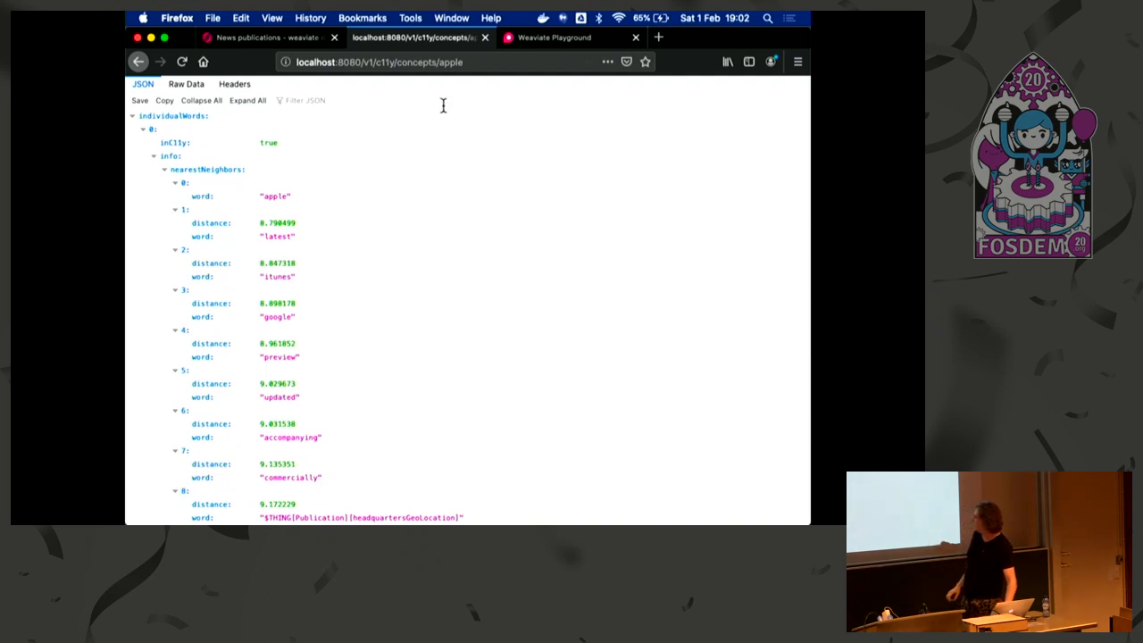
Change the lookup to appleFruit and view its nearest neighbours as formatted JSON
scroll("down", 3)
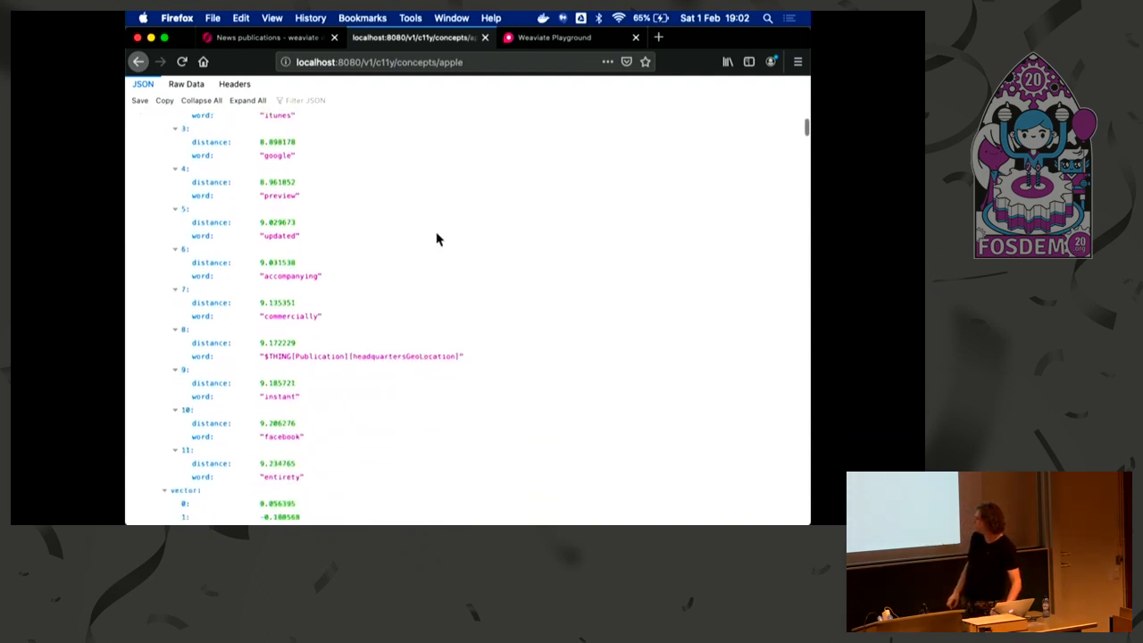
scroll("up", 3)
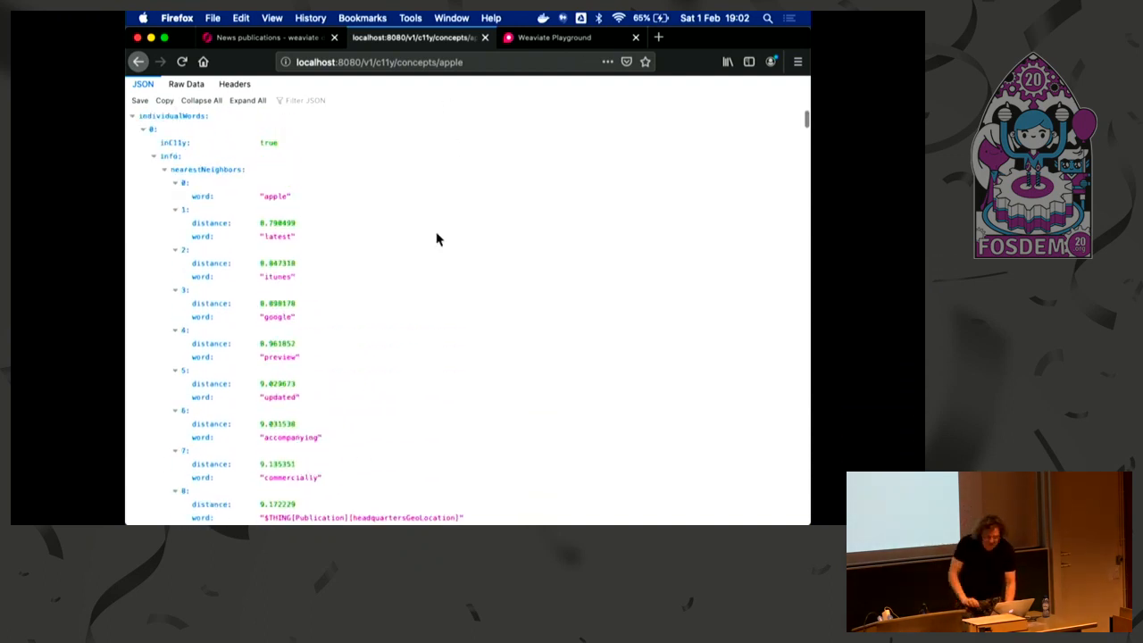
left_click(402, 60)
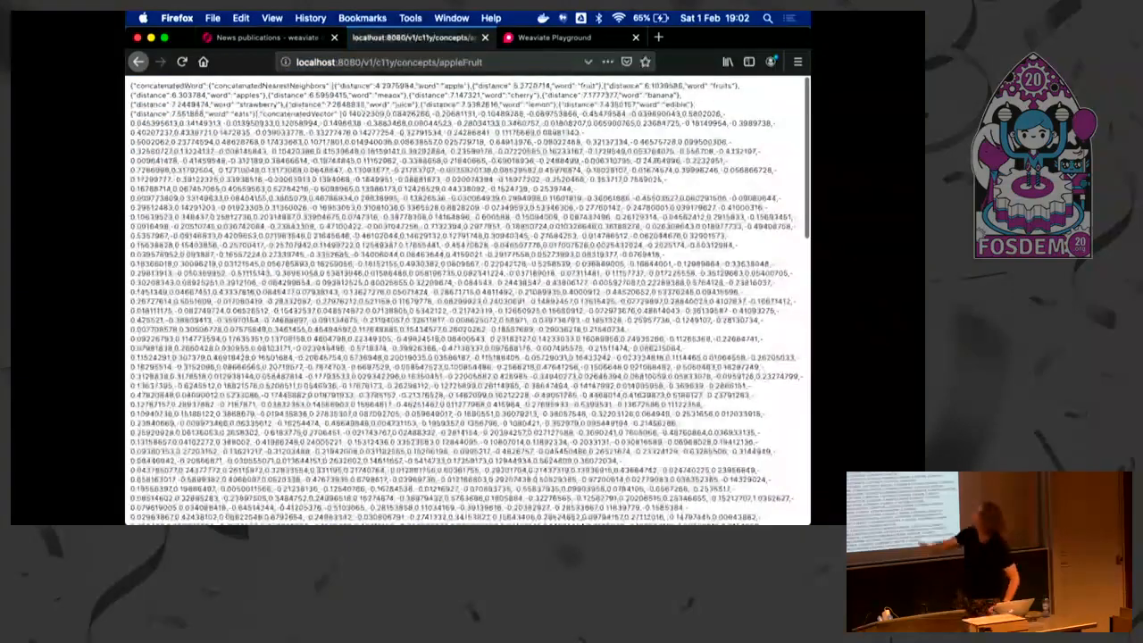
left_click(143, 84)
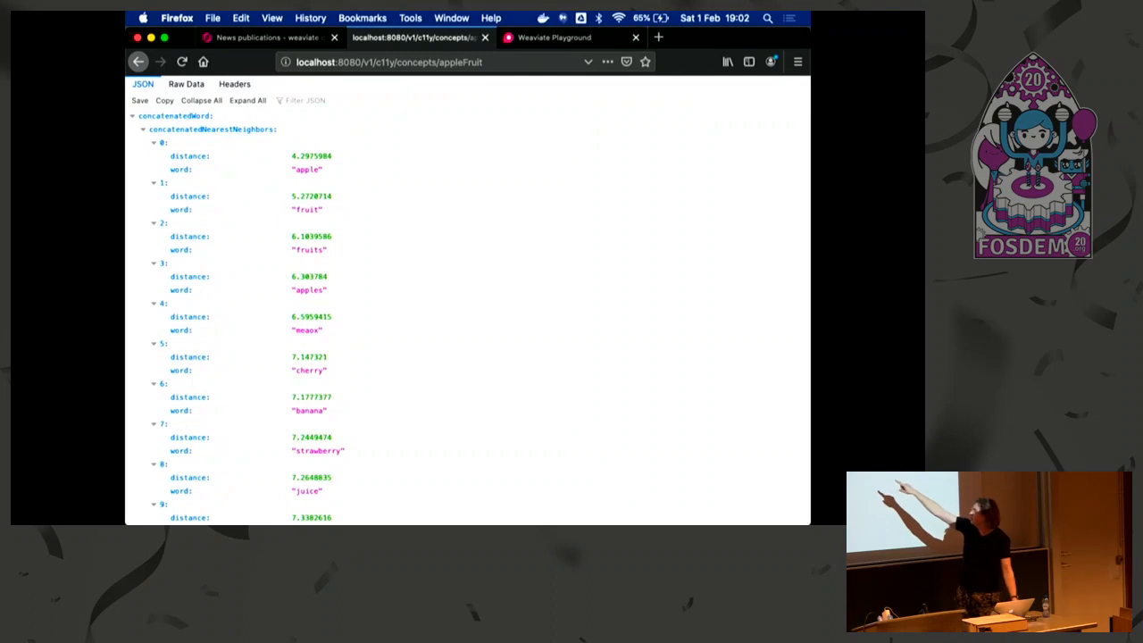